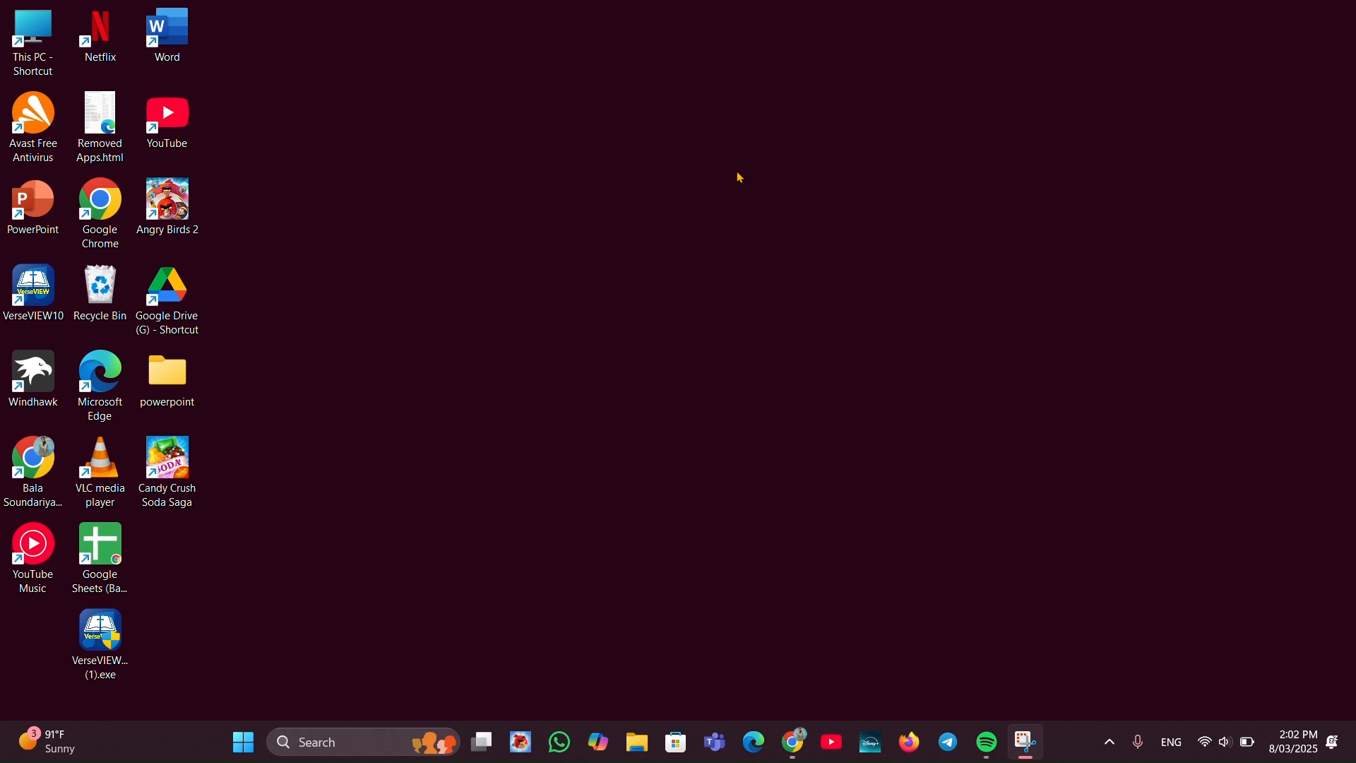
mouse_move(243, 742)
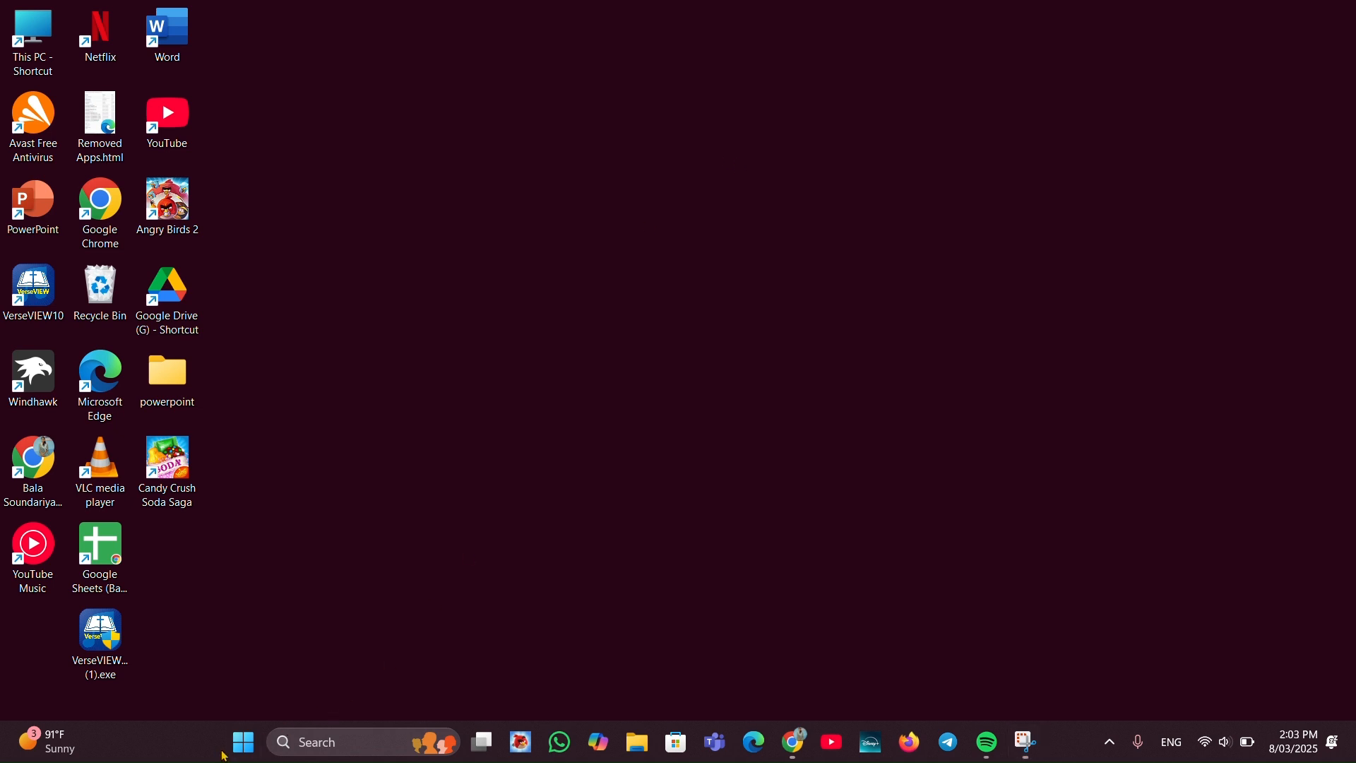
Open Device Manager through the Start menu, showing its collapsed hardware categories
left_click(243, 741)
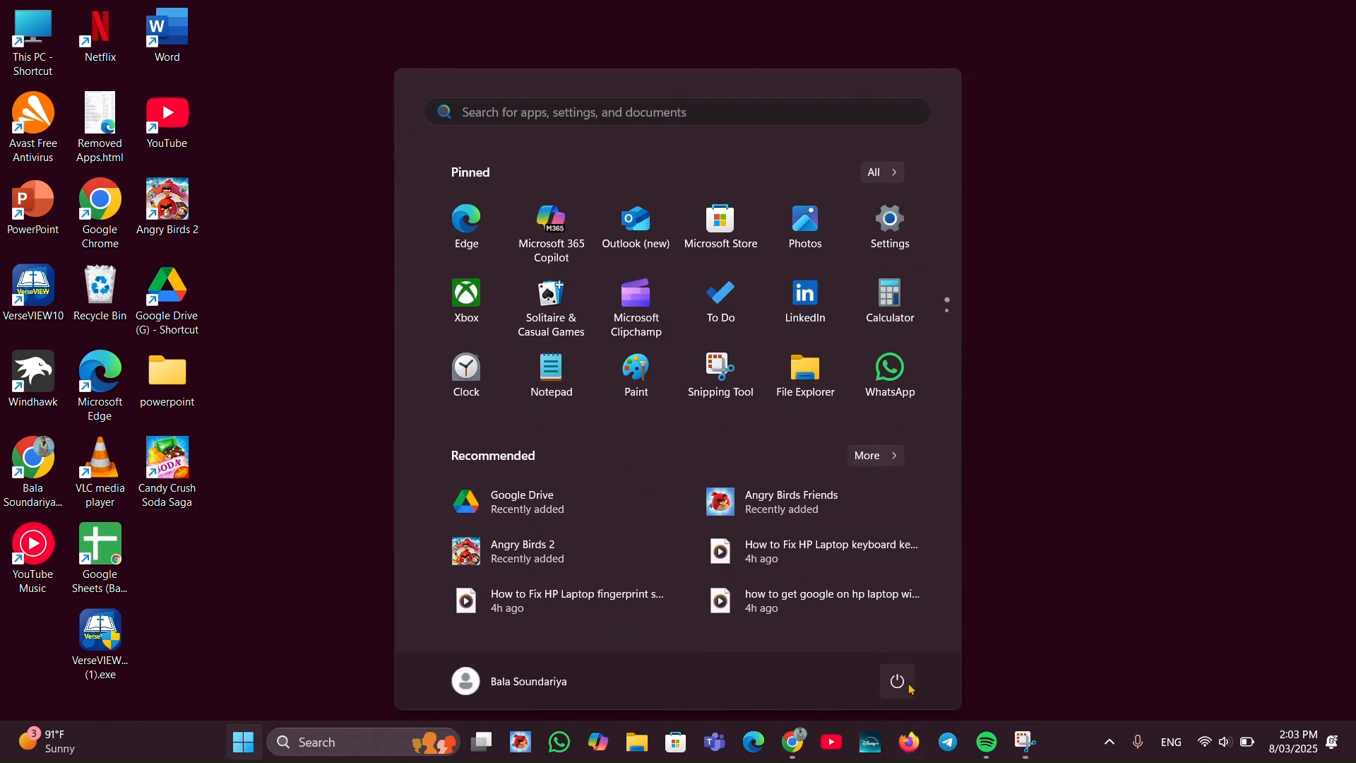
left_click(897, 682)
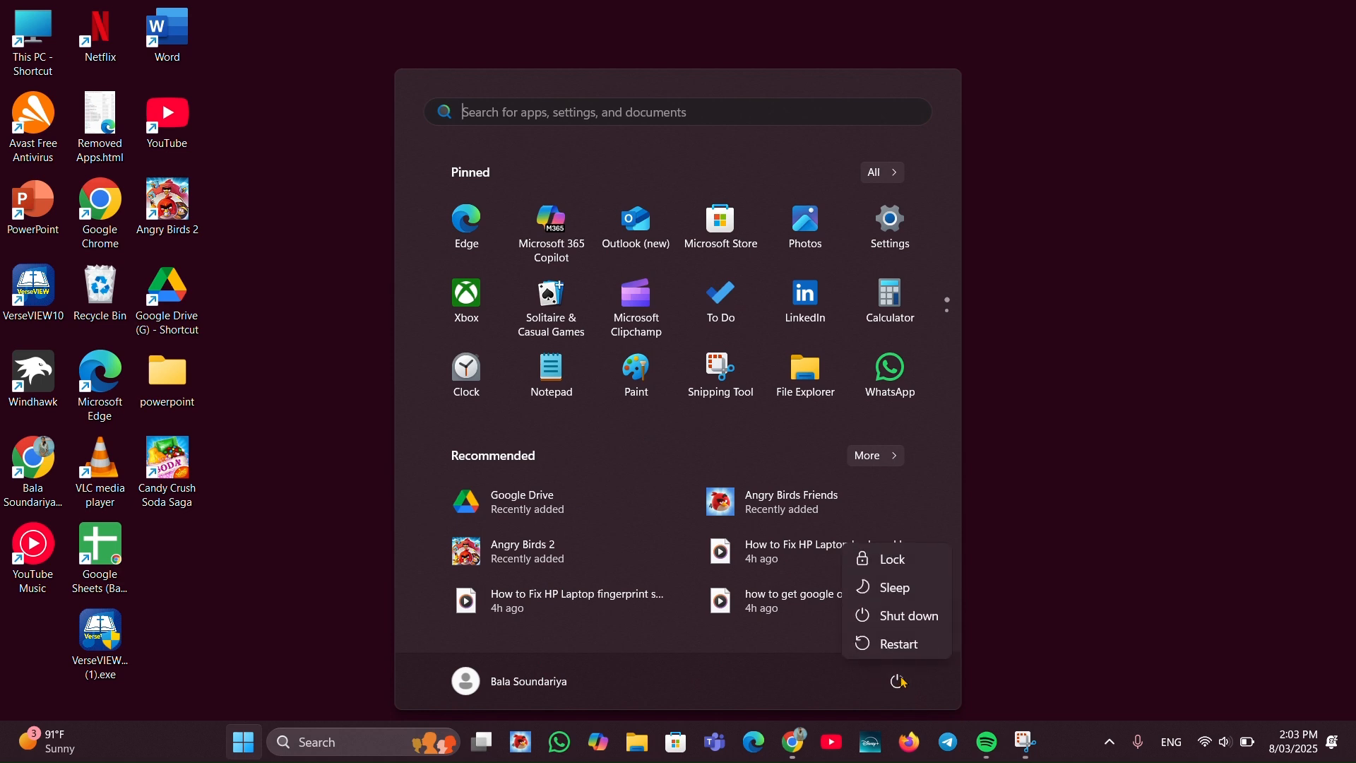
left_click(1099, 428)
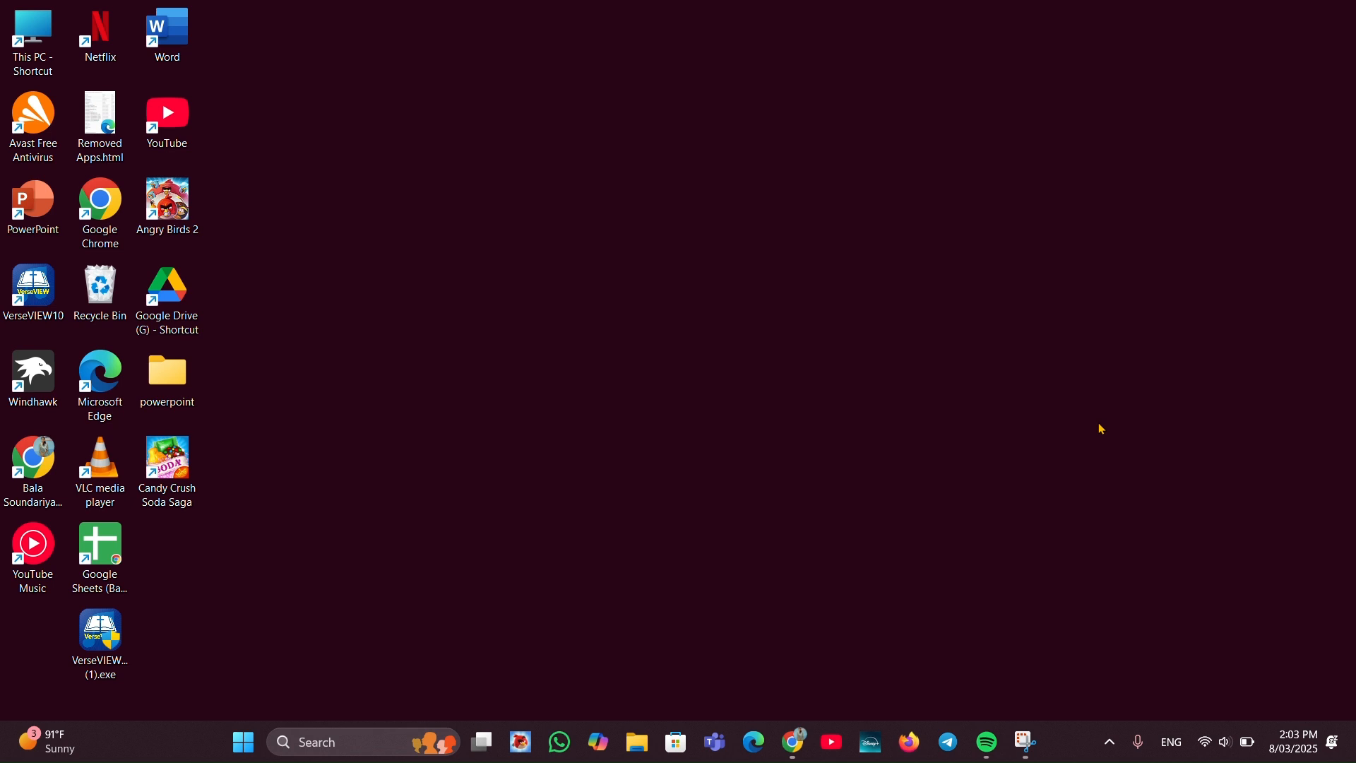
mouse_move(1006, 356)
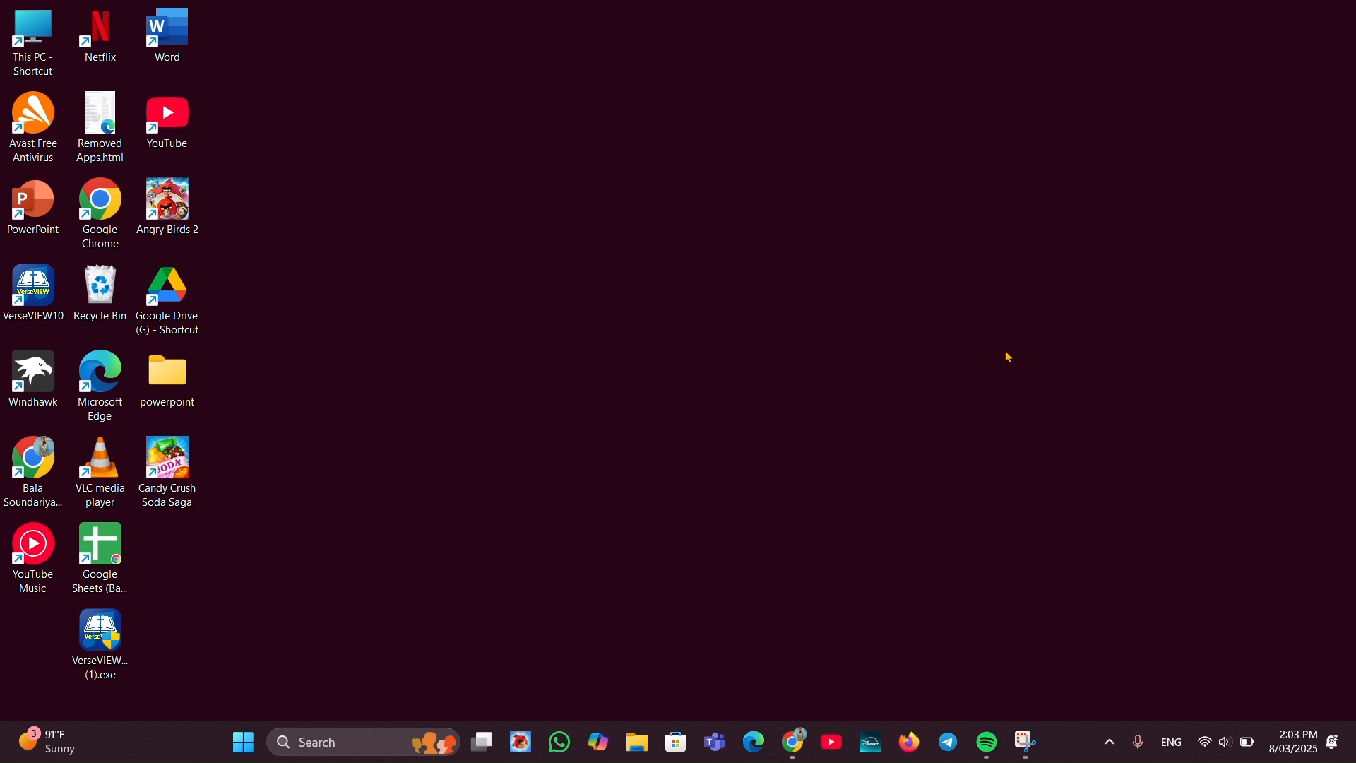
mouse_move(701, 705)
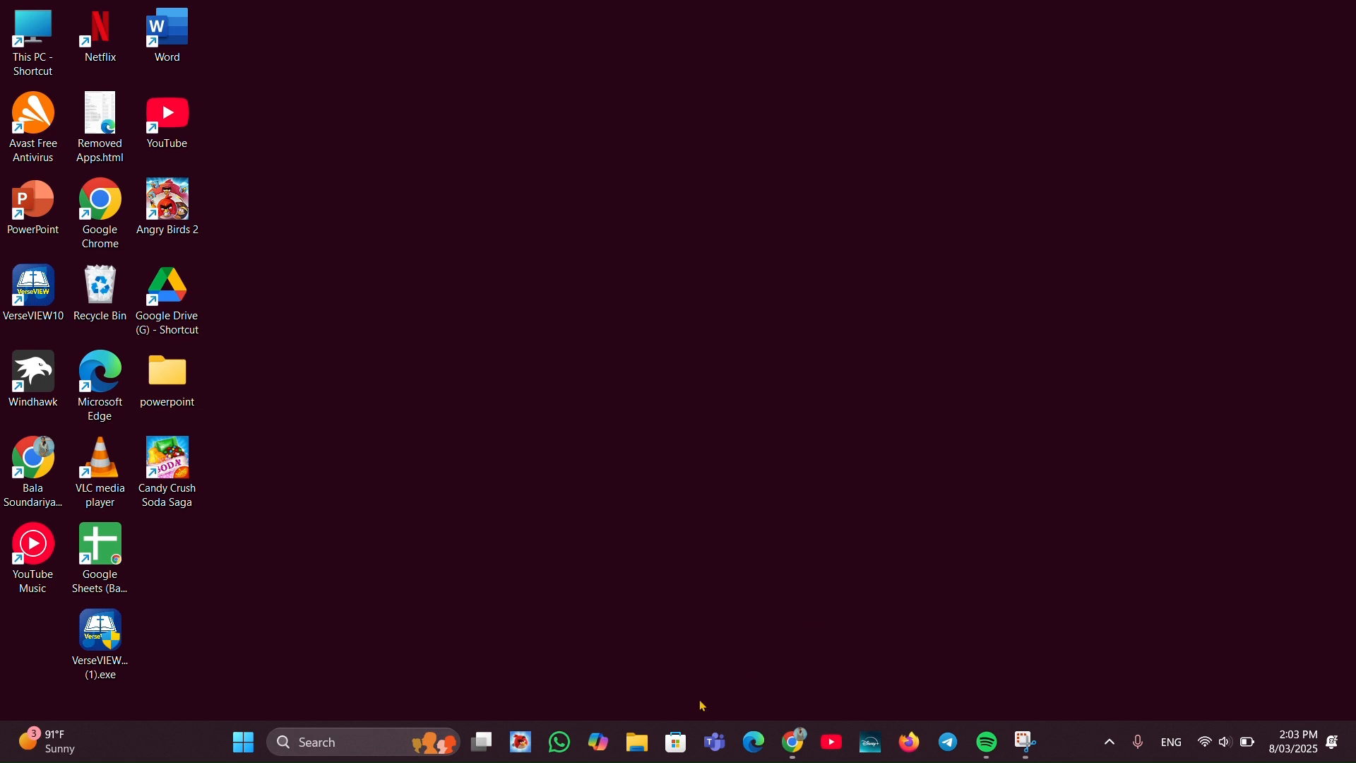
mouse_move(242, 742)
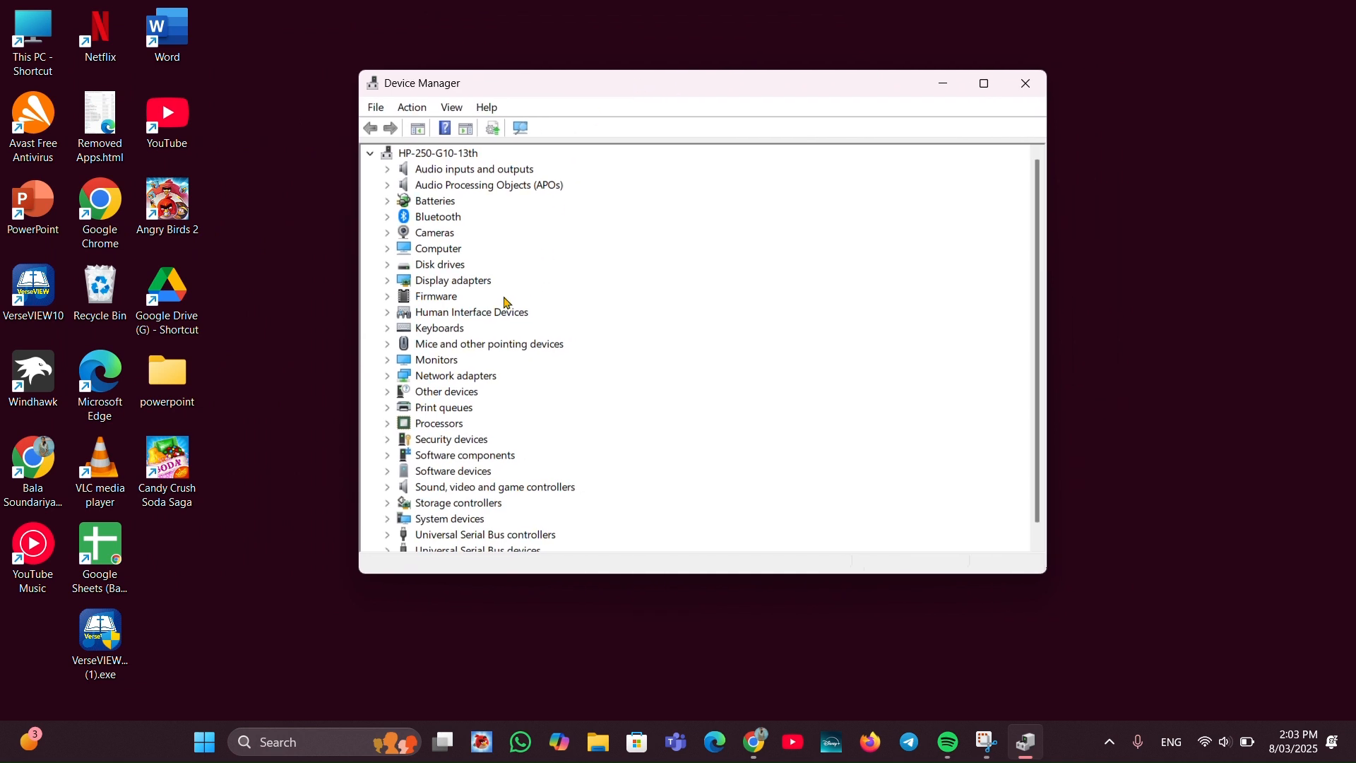
Expand Keyboards and update the Standard PS/2 Keyboard driver; the best driver is already installed
left_click(388, 327)
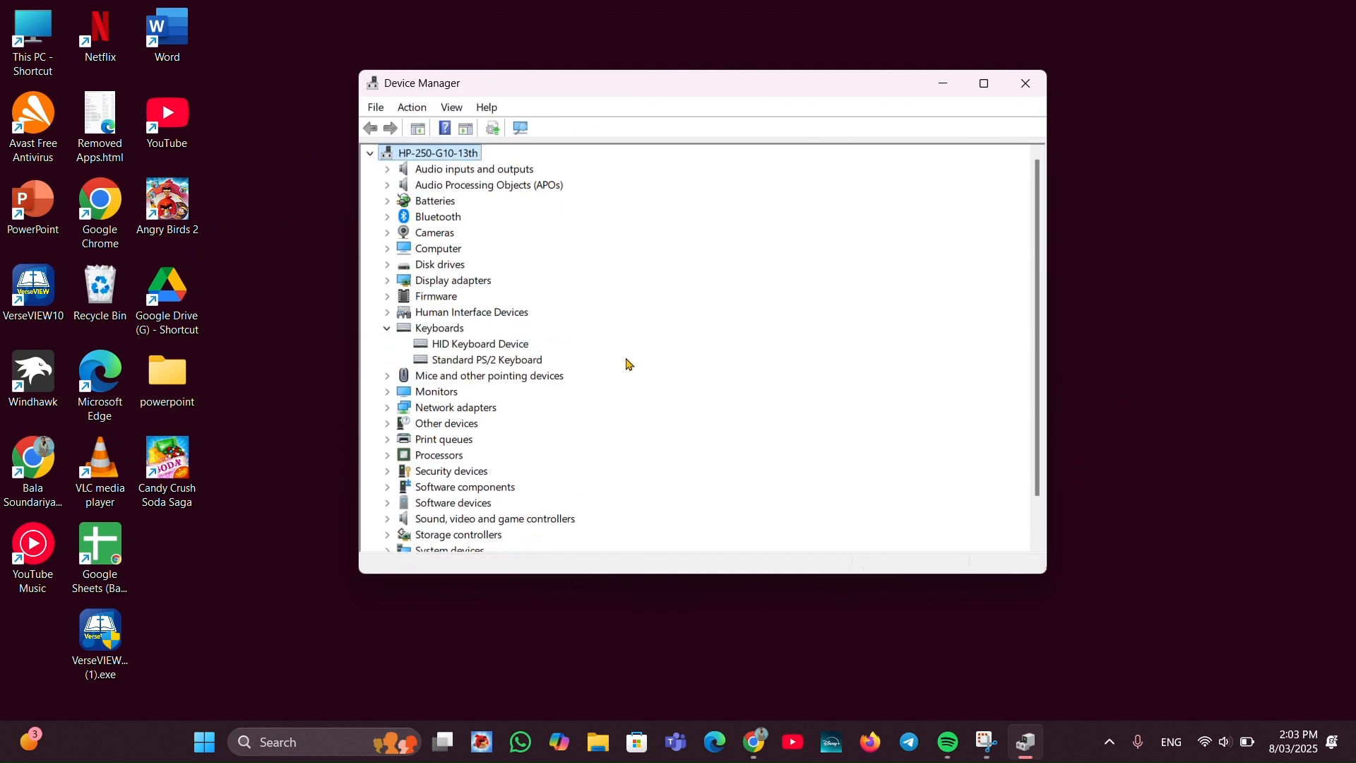
left_click(487, 359)
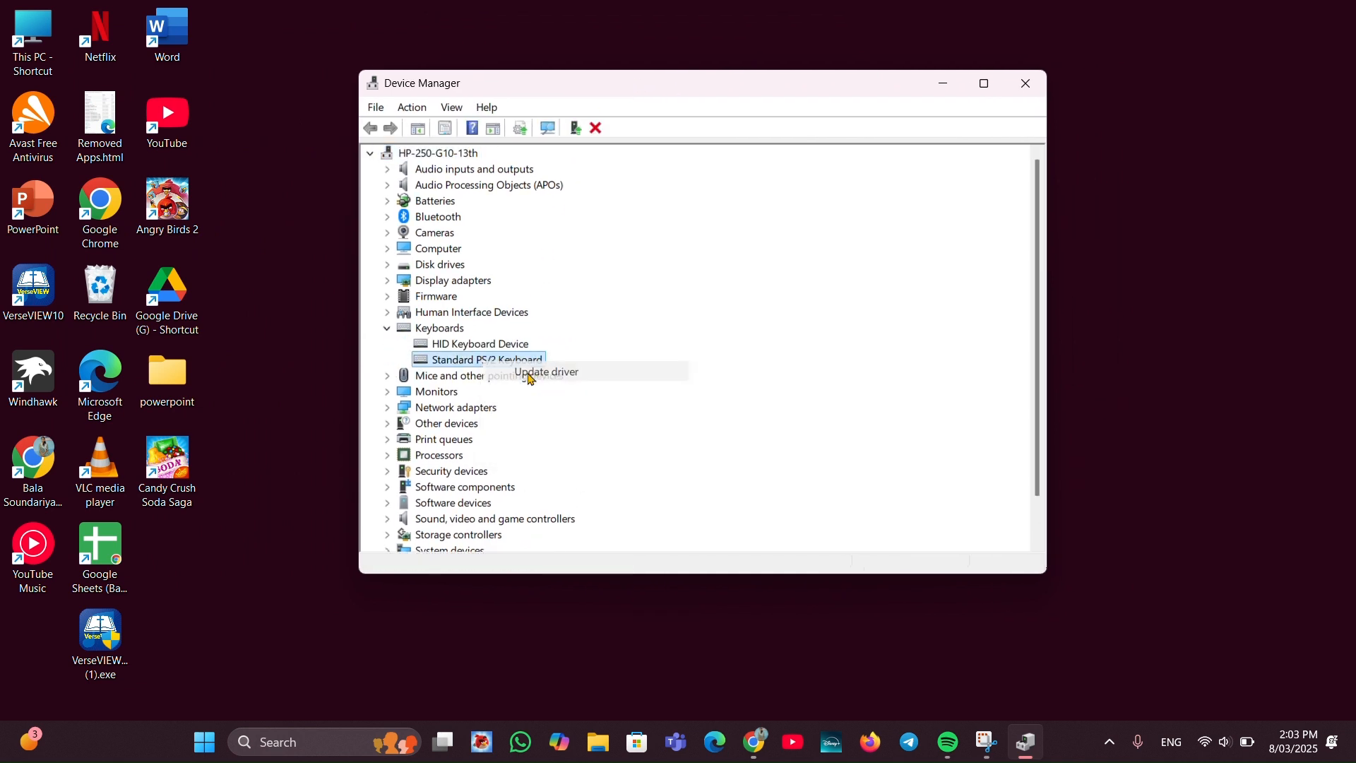
left_click(544, 370)
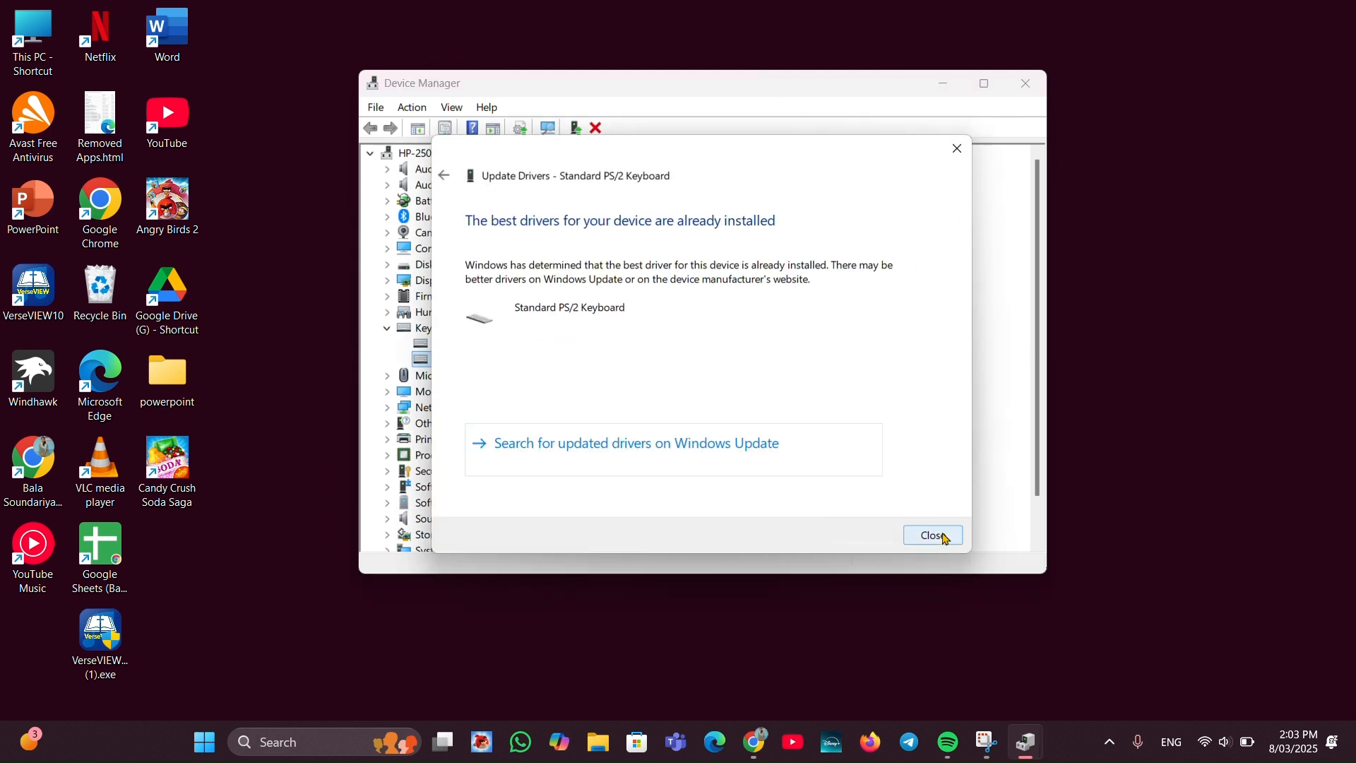
left_click(932, 535)
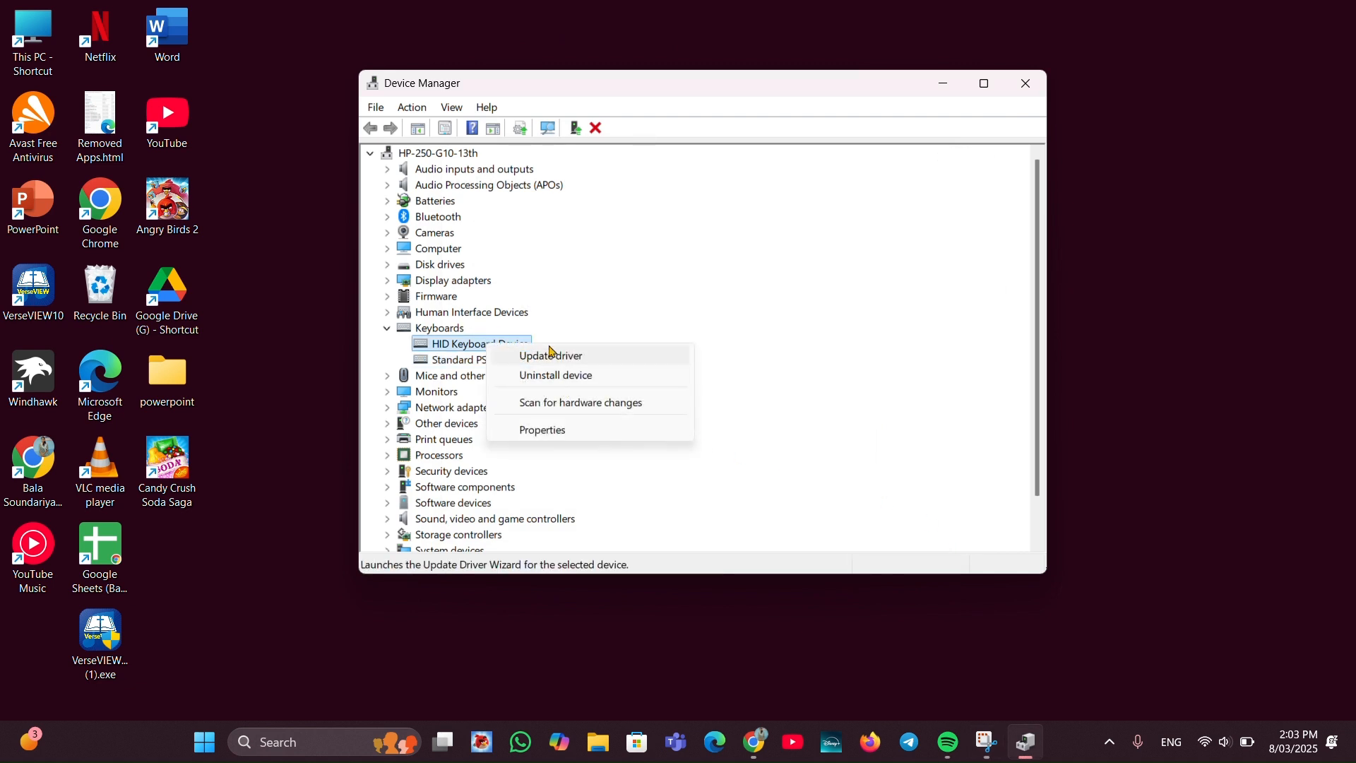
Search automatically for a HID Keyboard Device driver; the best driver is already installed
left_click(551, 355)
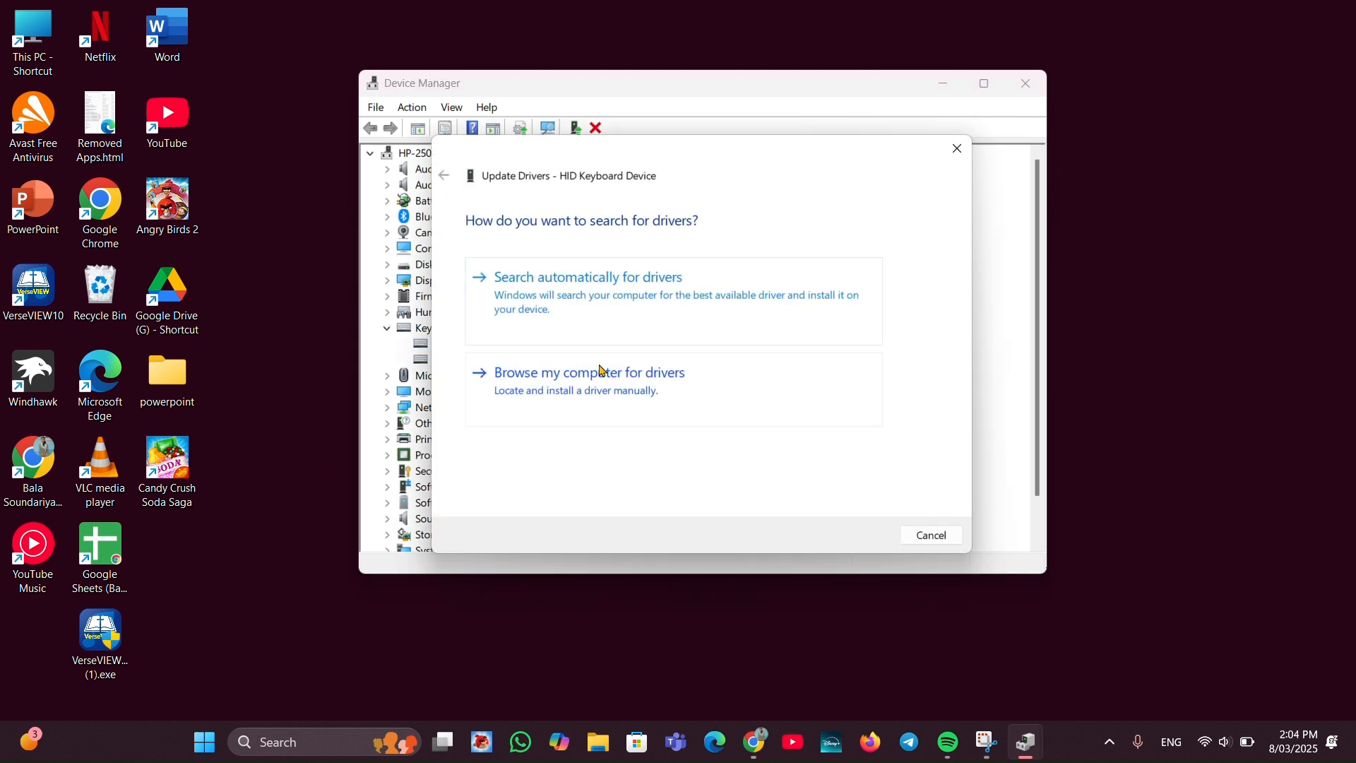
left_click(588, 277)
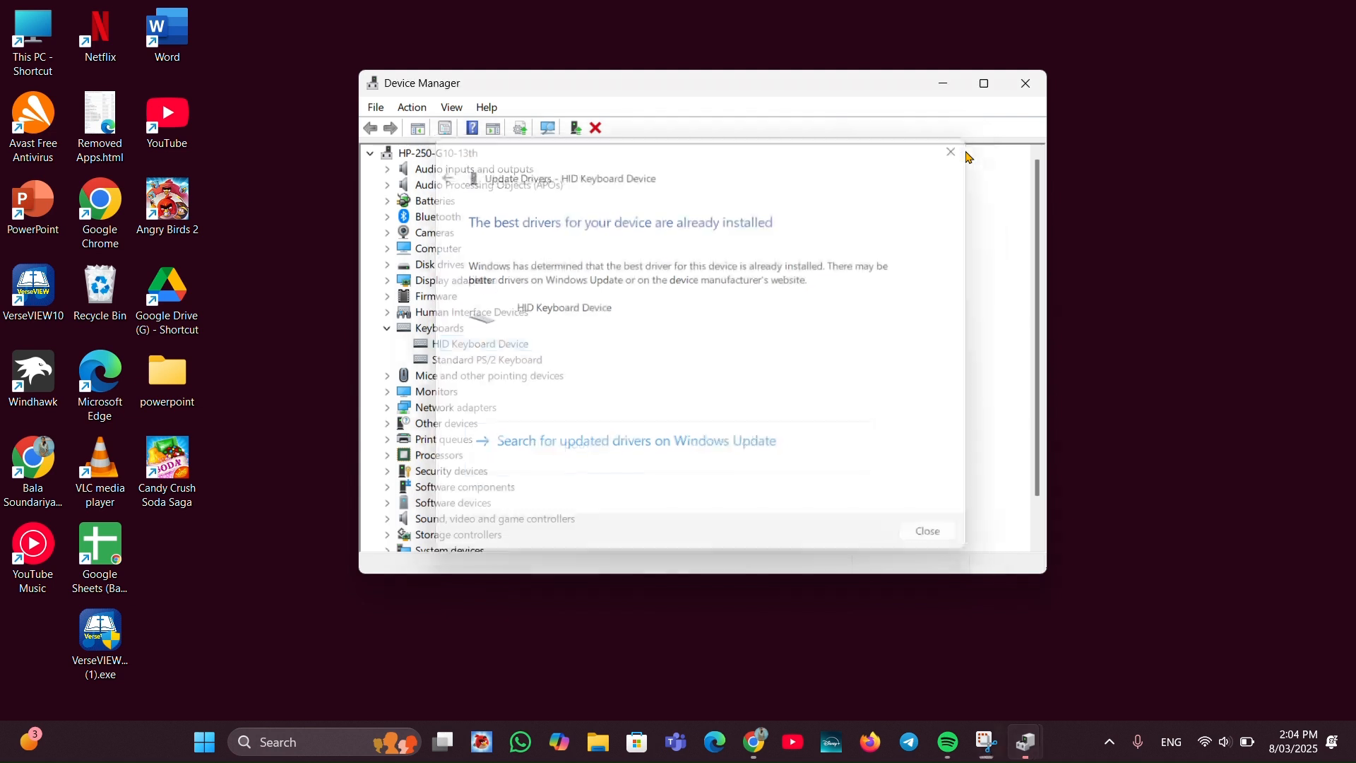
left_click(925, 531)
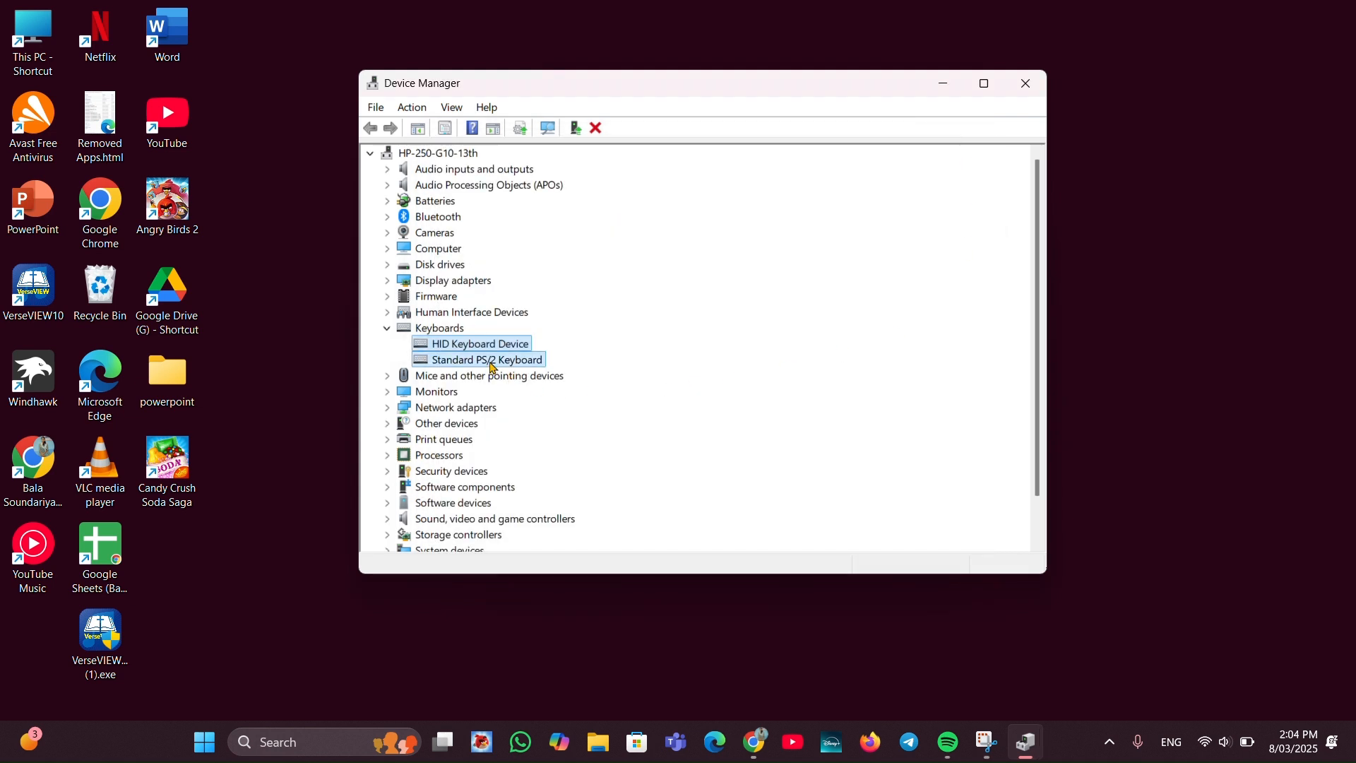
Start uninstalling the Standard PS/2 Keyboard, dismiss the confirmation, and close Device Manager
right_click(486, 358)
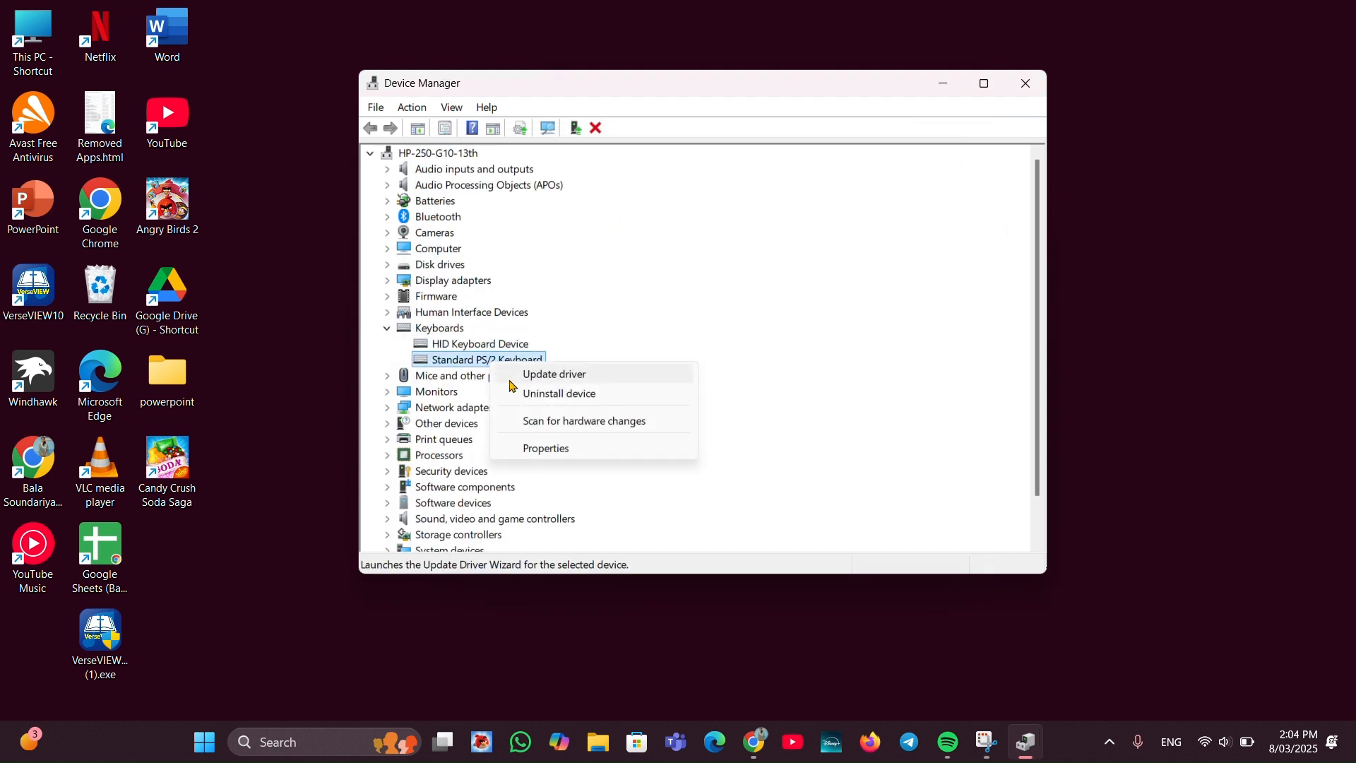
left_click(558, 393)
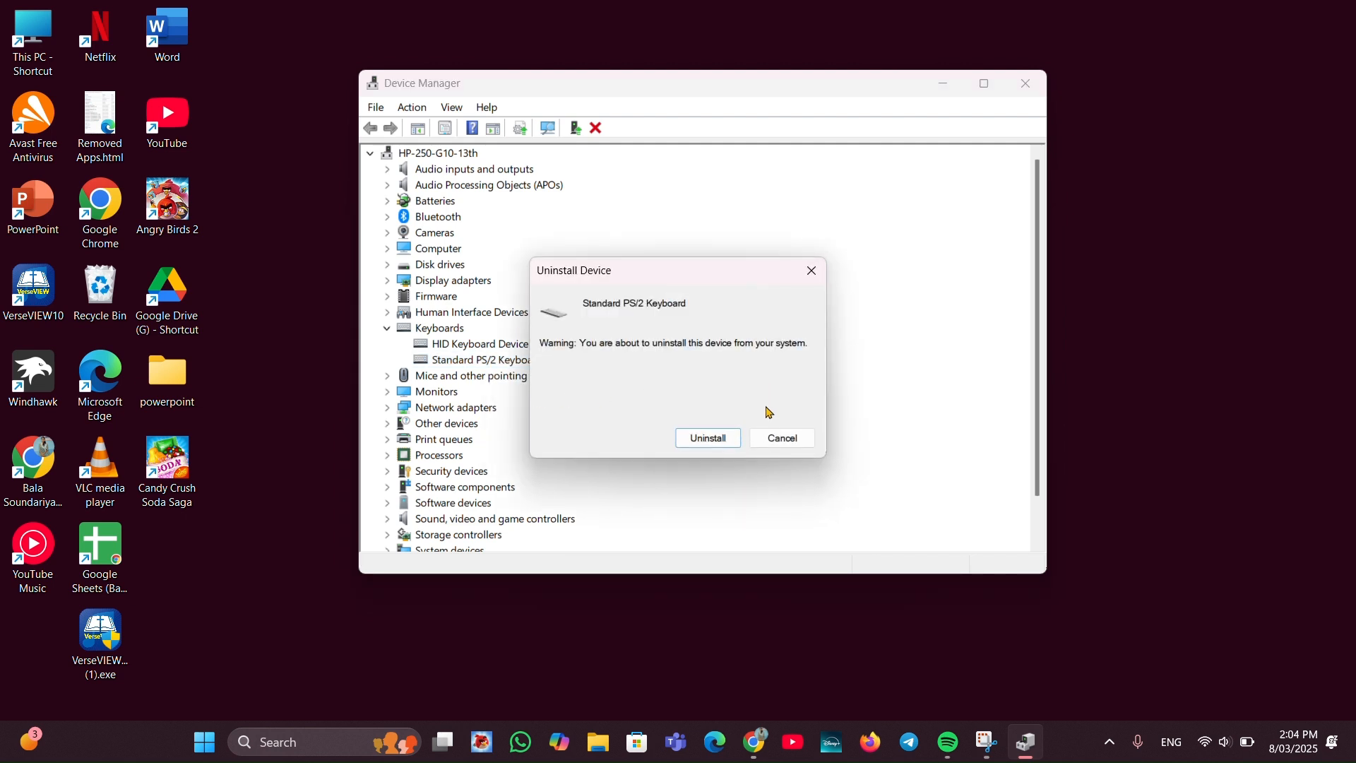
mouse_move(800, 267)
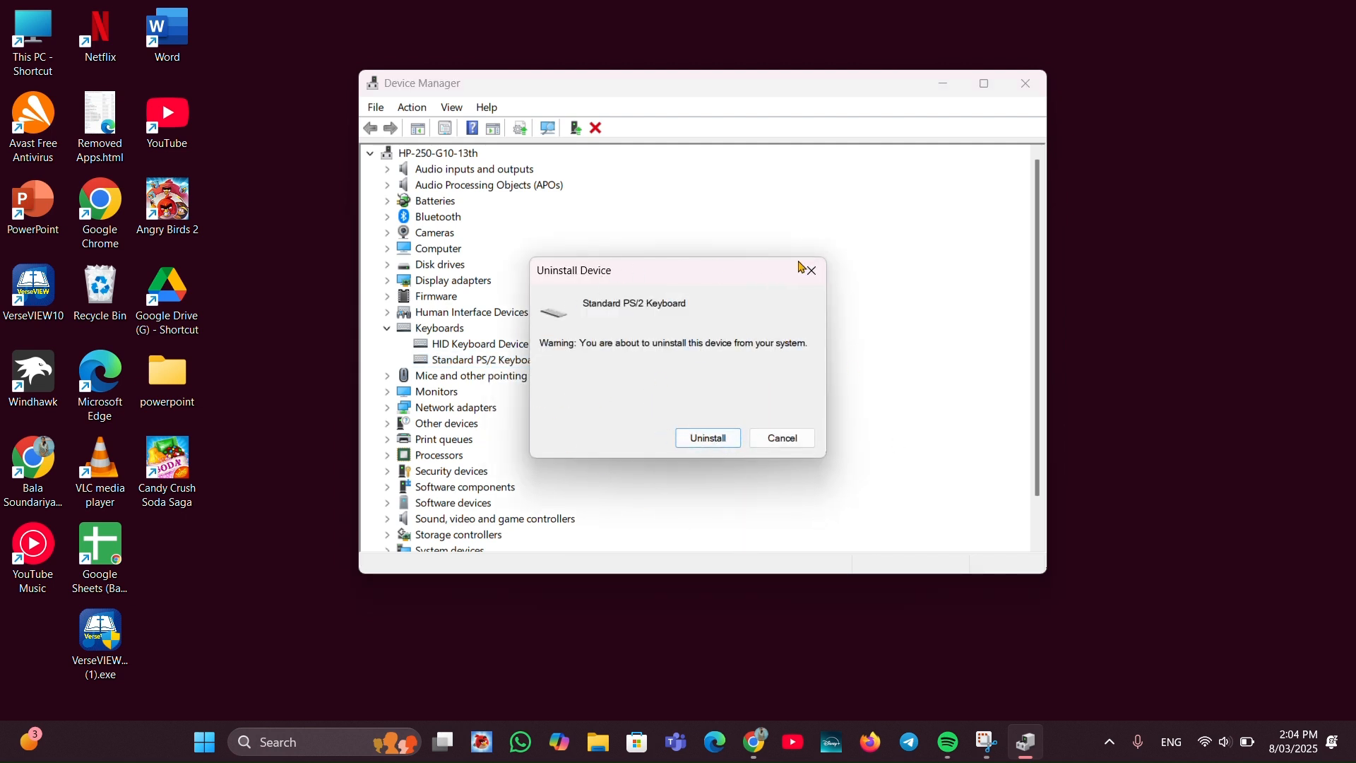
left_click(780, 438)
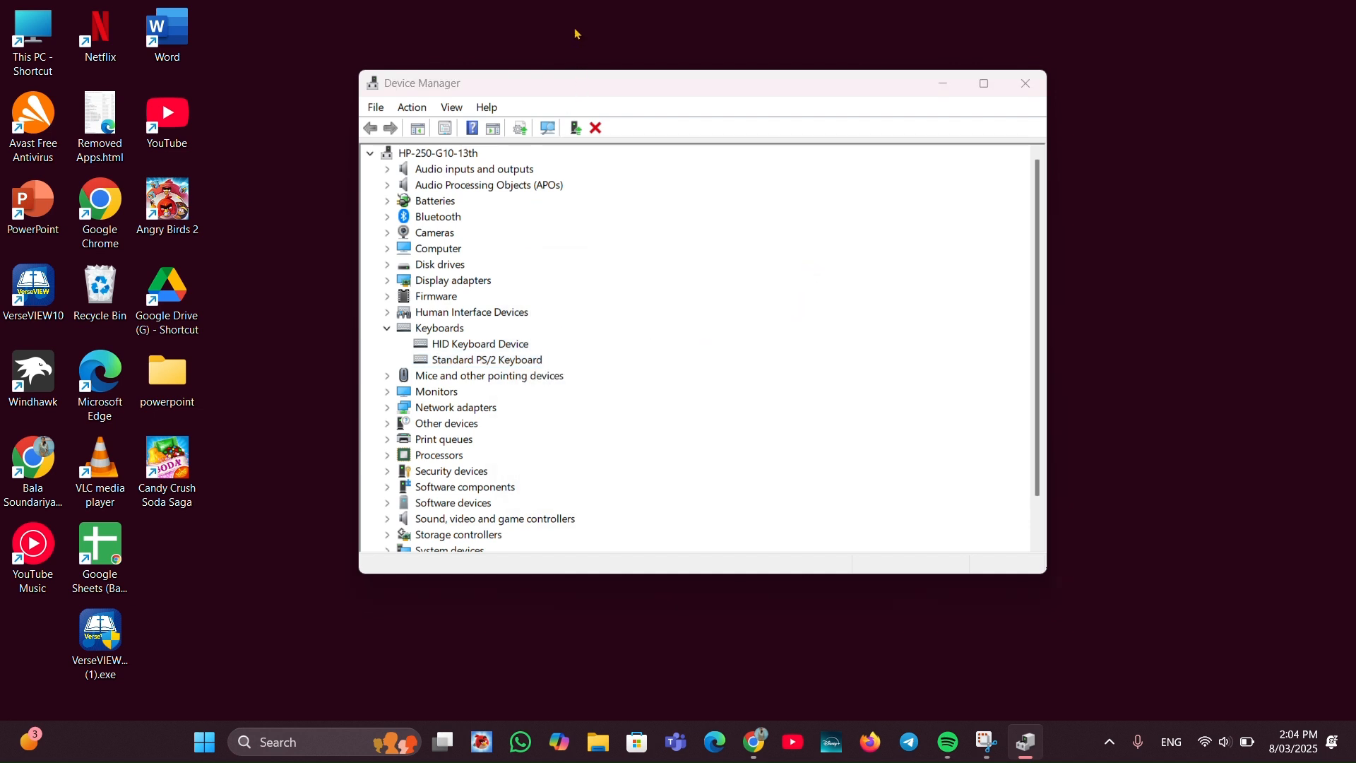
left_click(1025, 84)
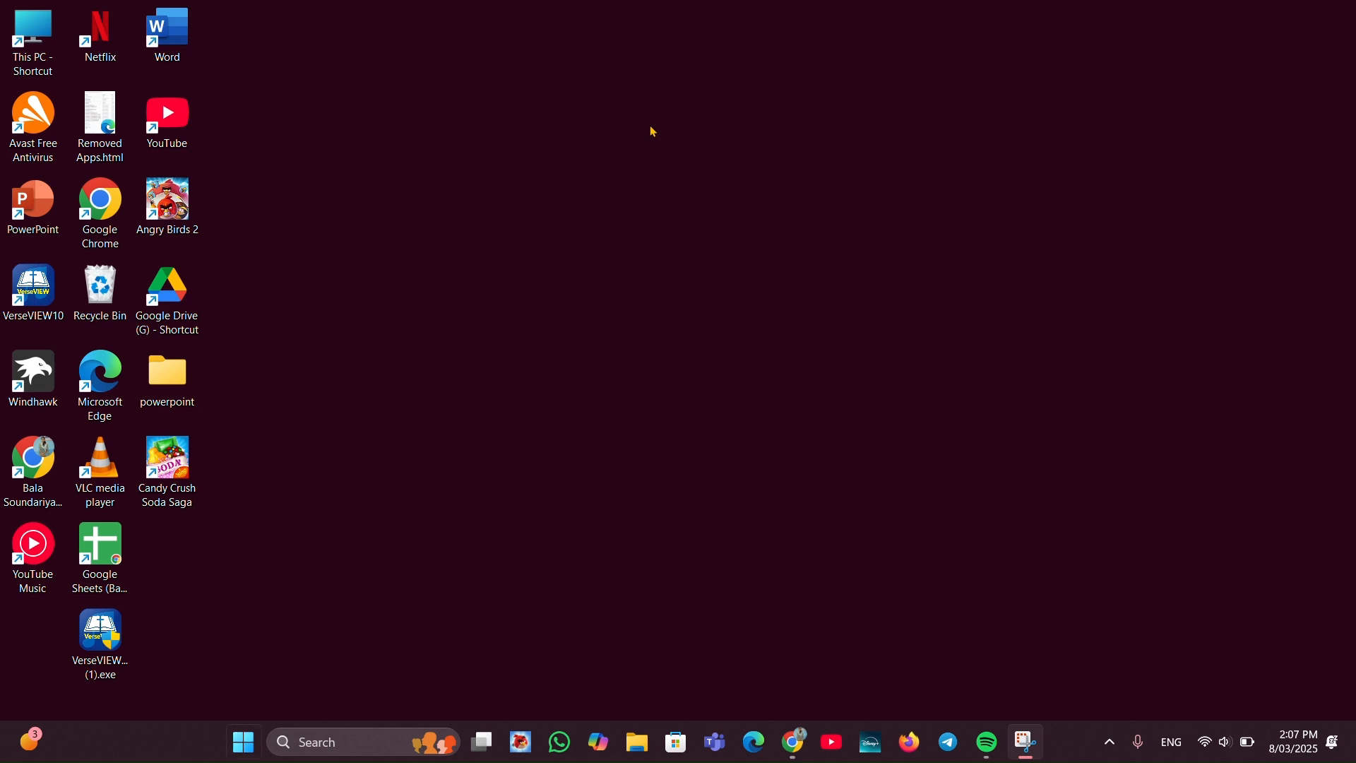
Search the Start menu for 'filter keys' to surface the Filter keys setting
left_click(243, 741)
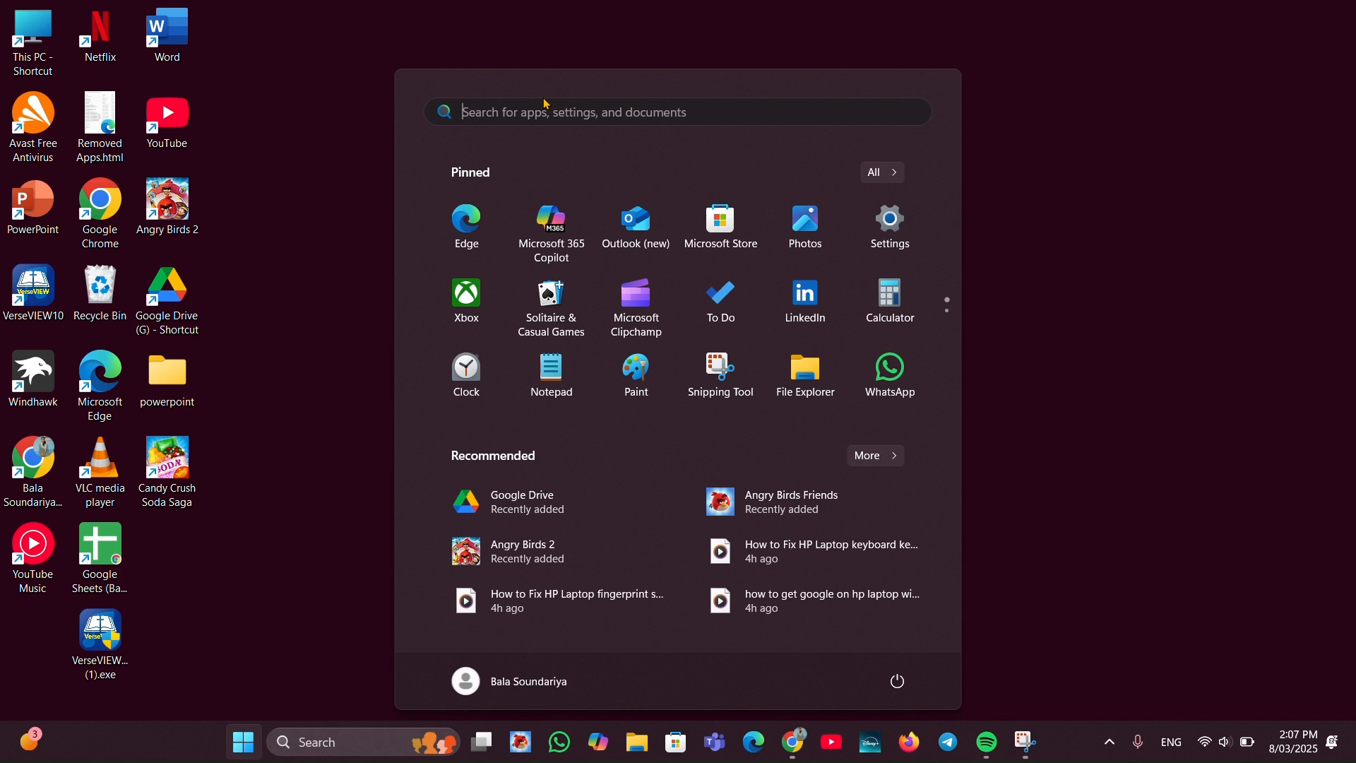
type("filter")
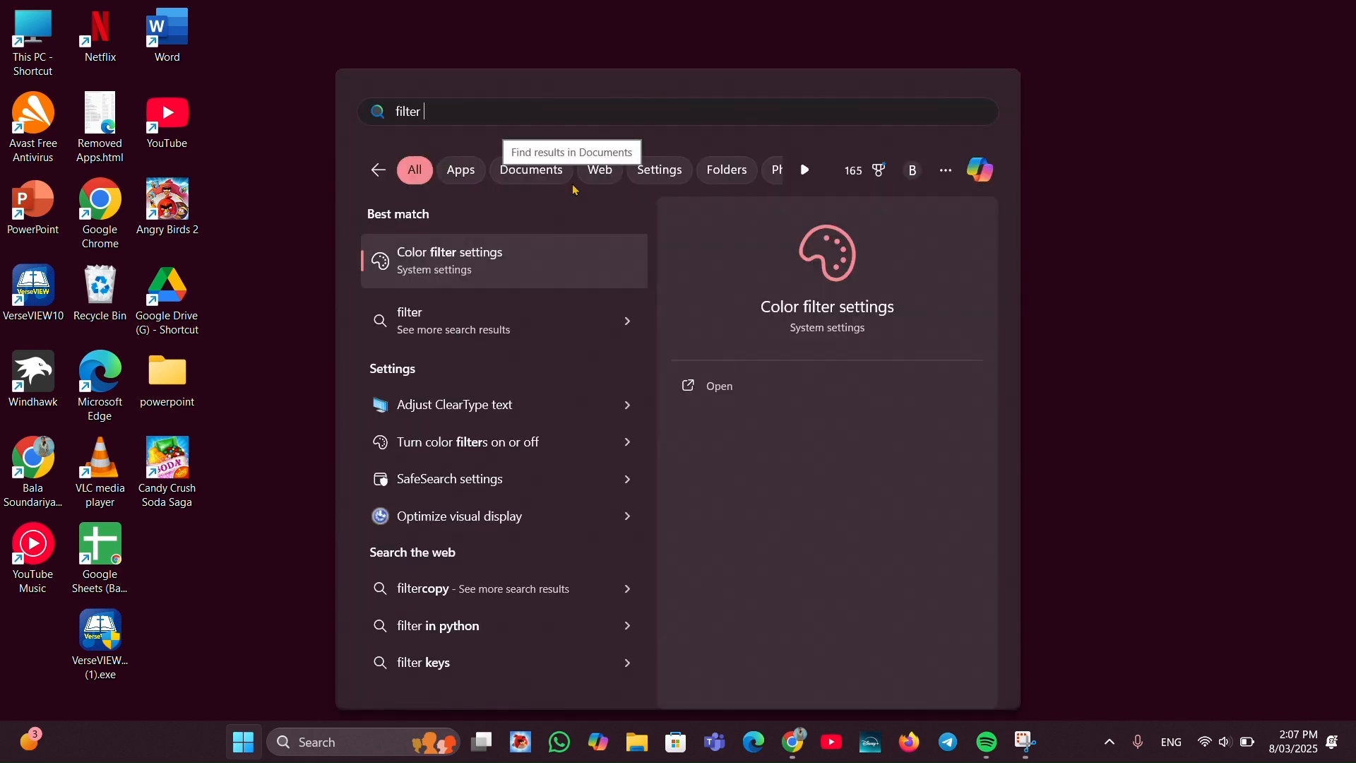
type("keys")
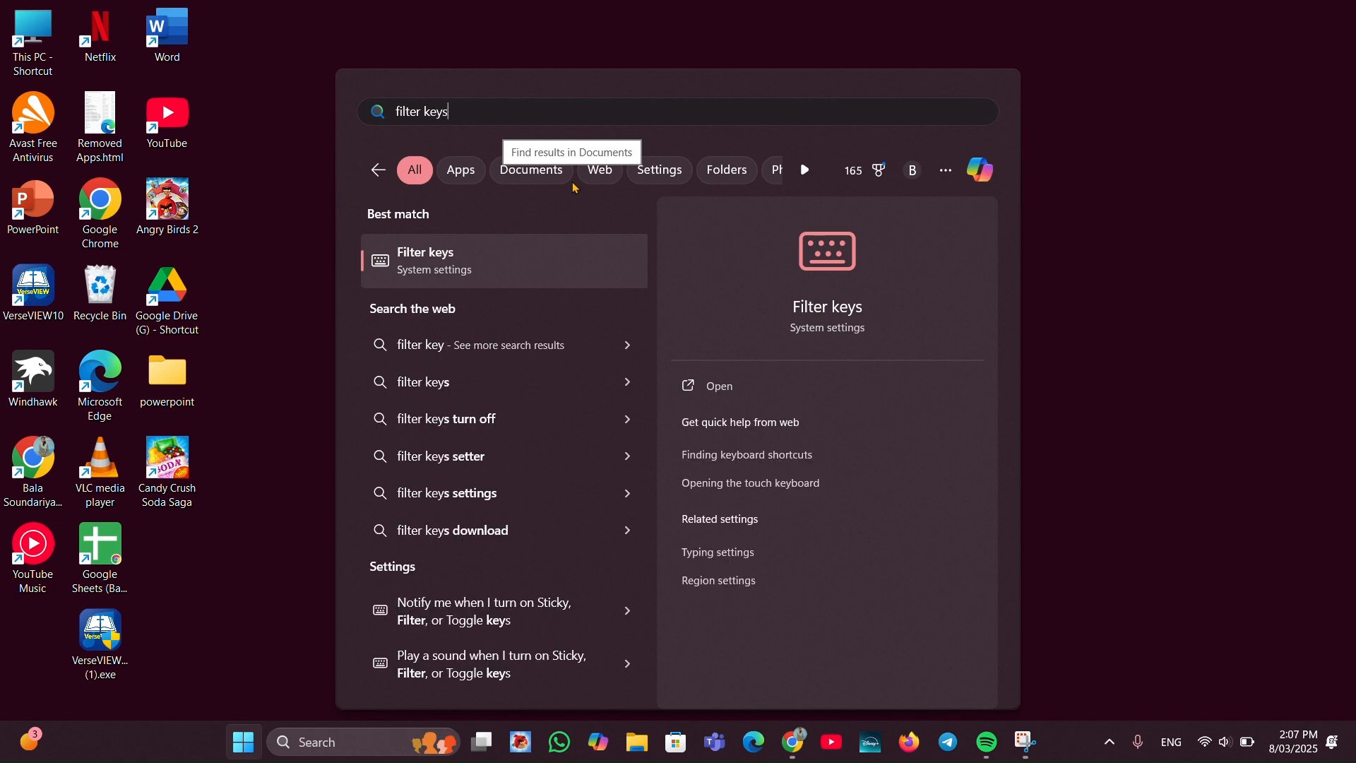
Open the Filter keys setting, switch its keyboard shortcut Off, then return to Settings Home
left_click(717, 386)
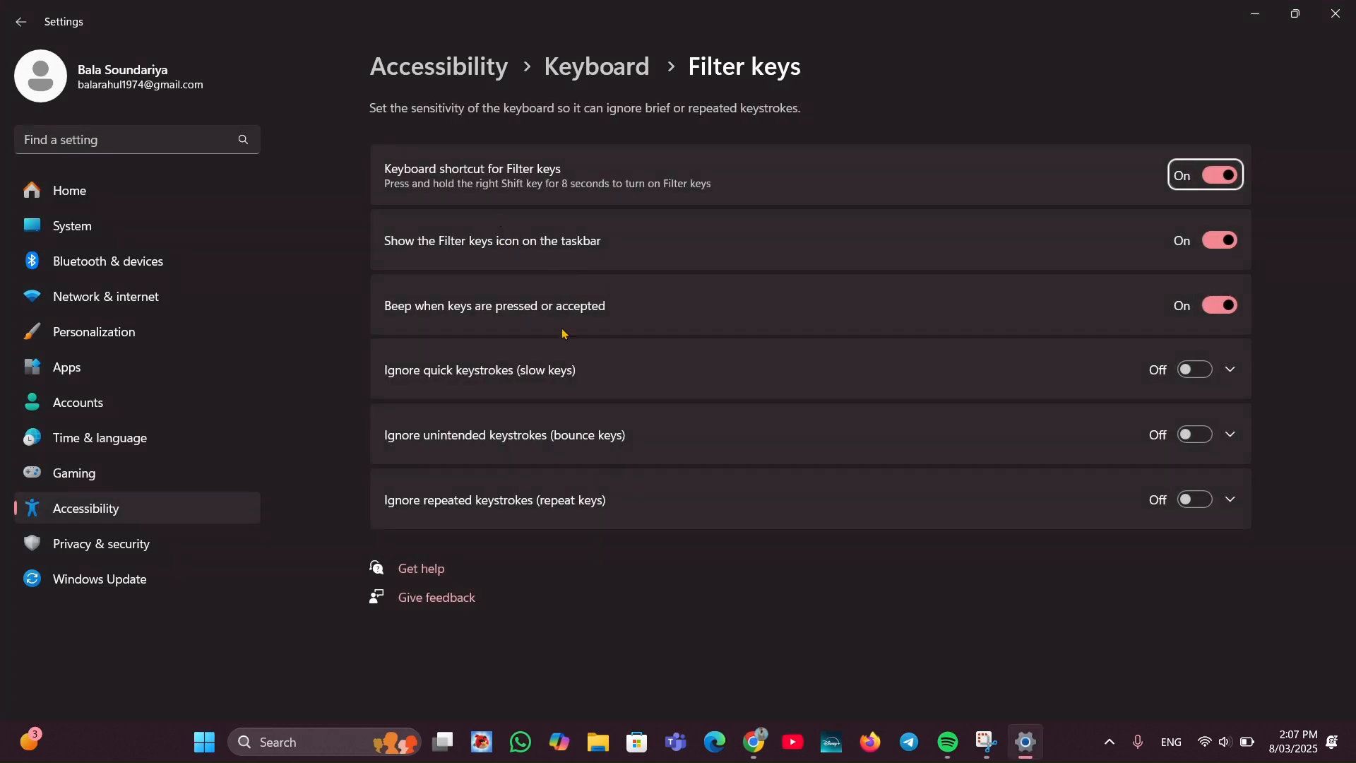
mouse_move(762, 208)
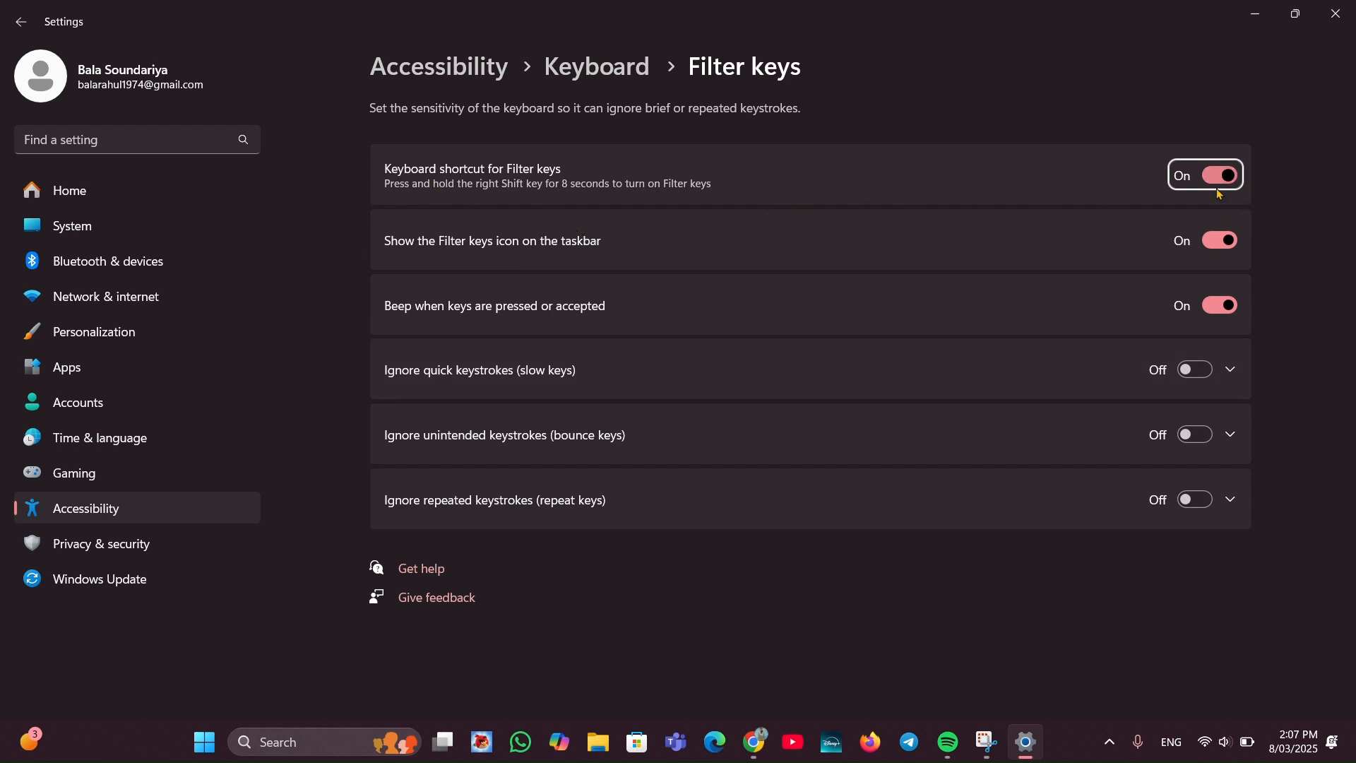
mouse_move(1200, 193)
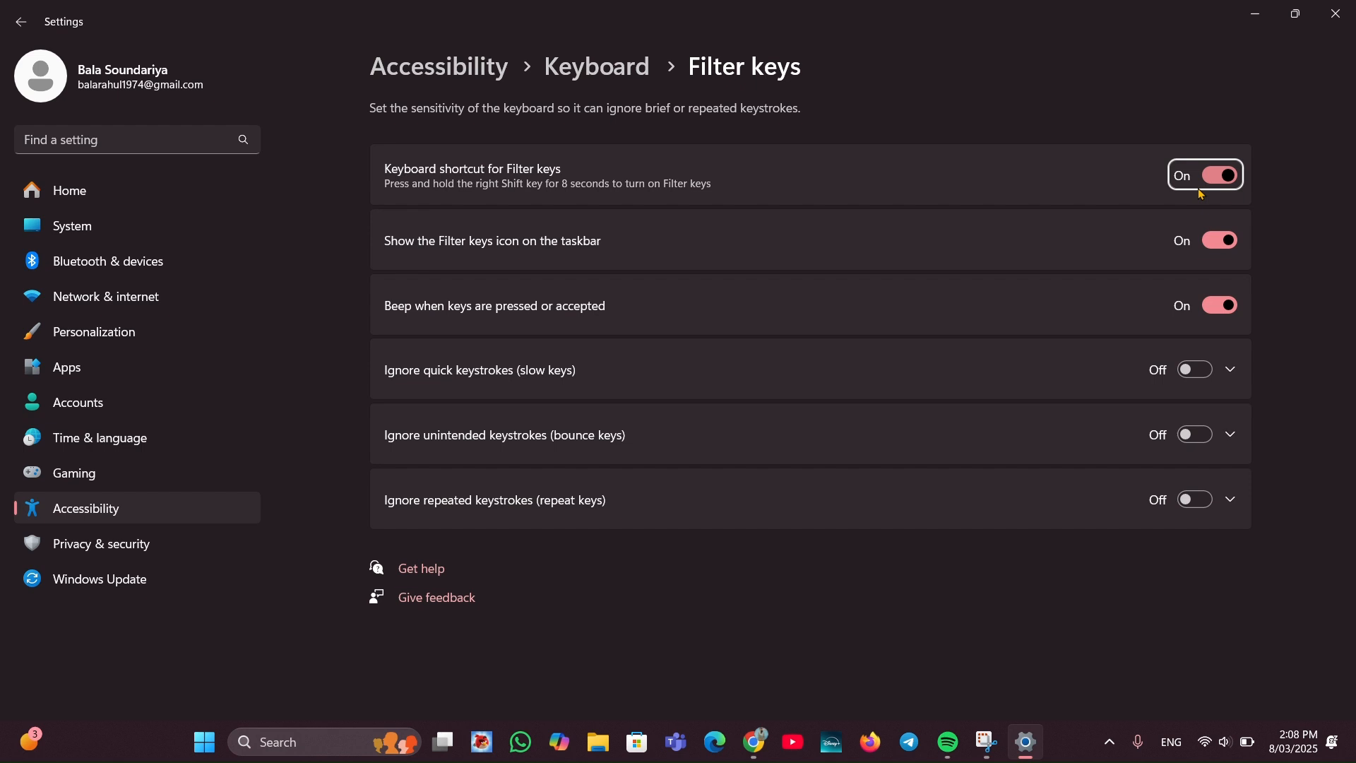
left_click(1205, 175)
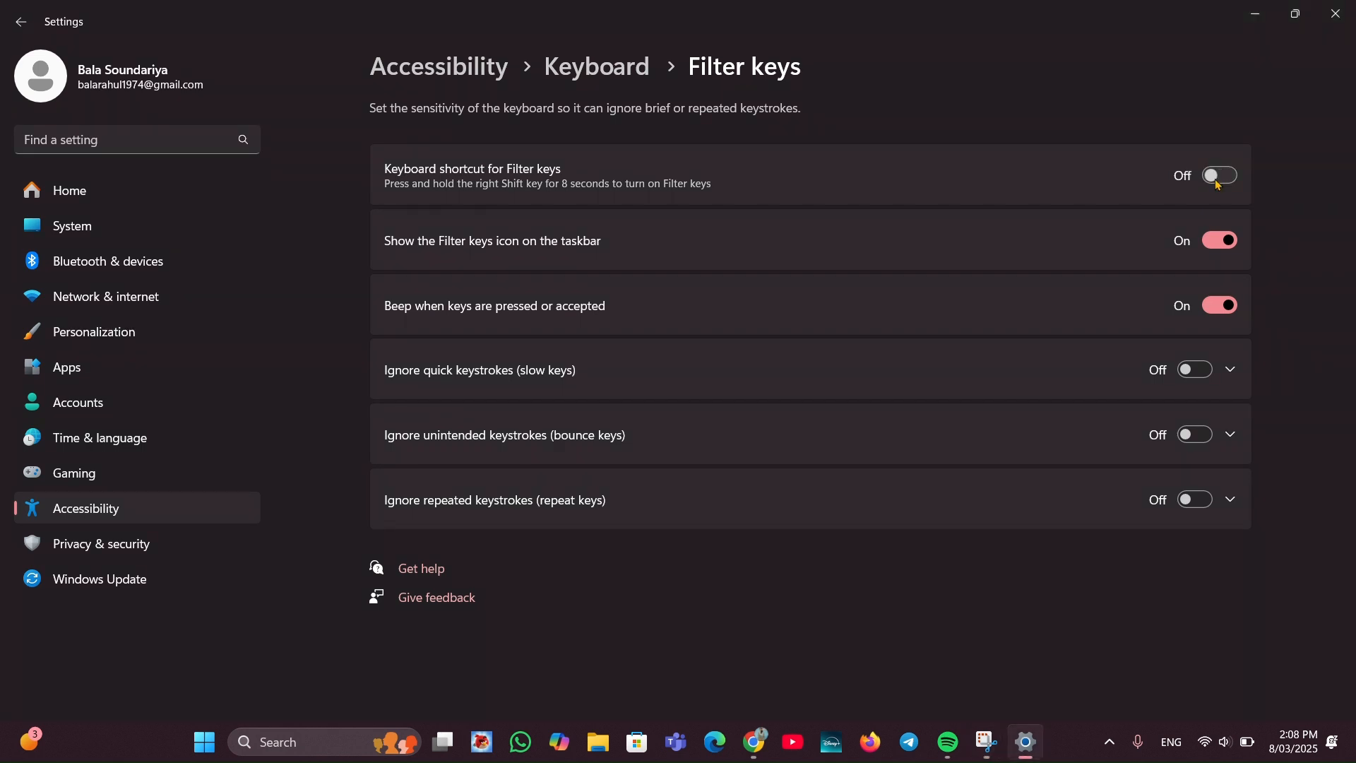
mouse_move(623, 70)
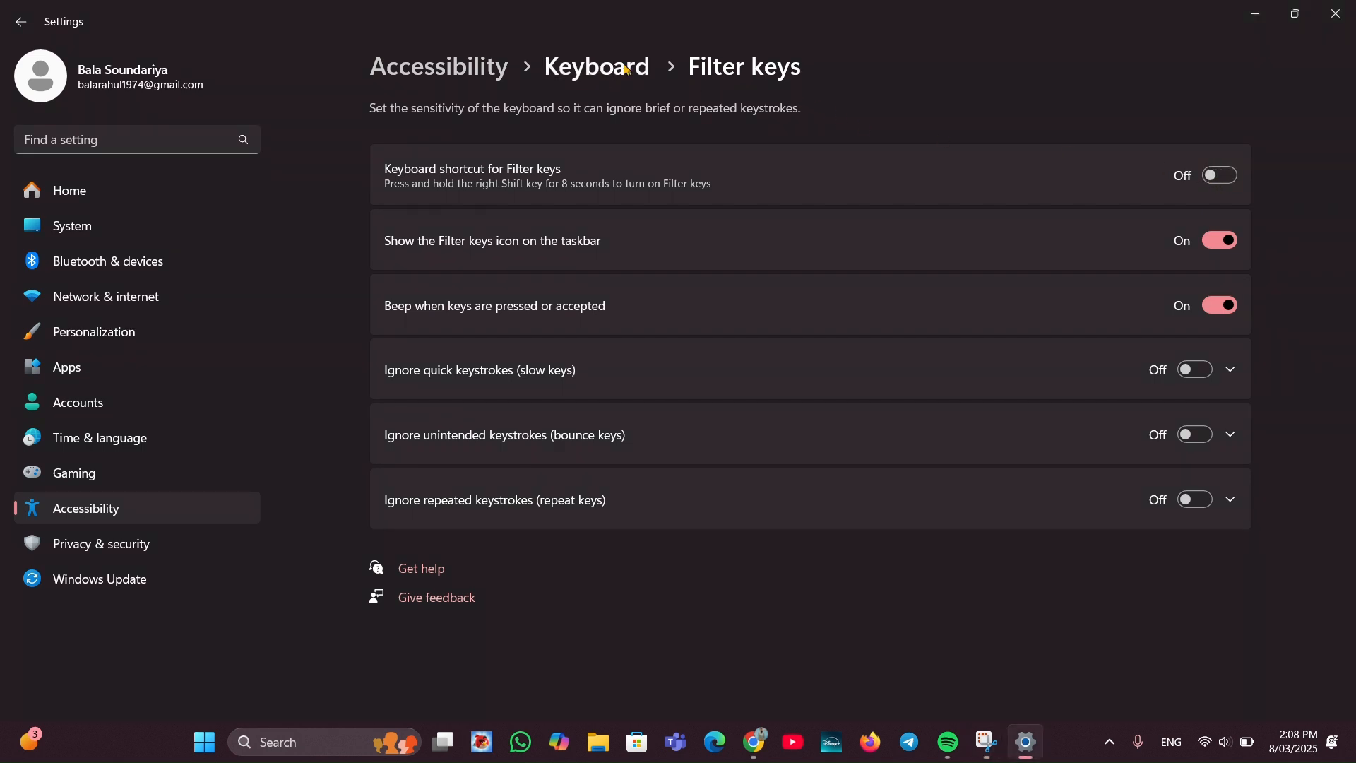
mouse_move(1203, 32)
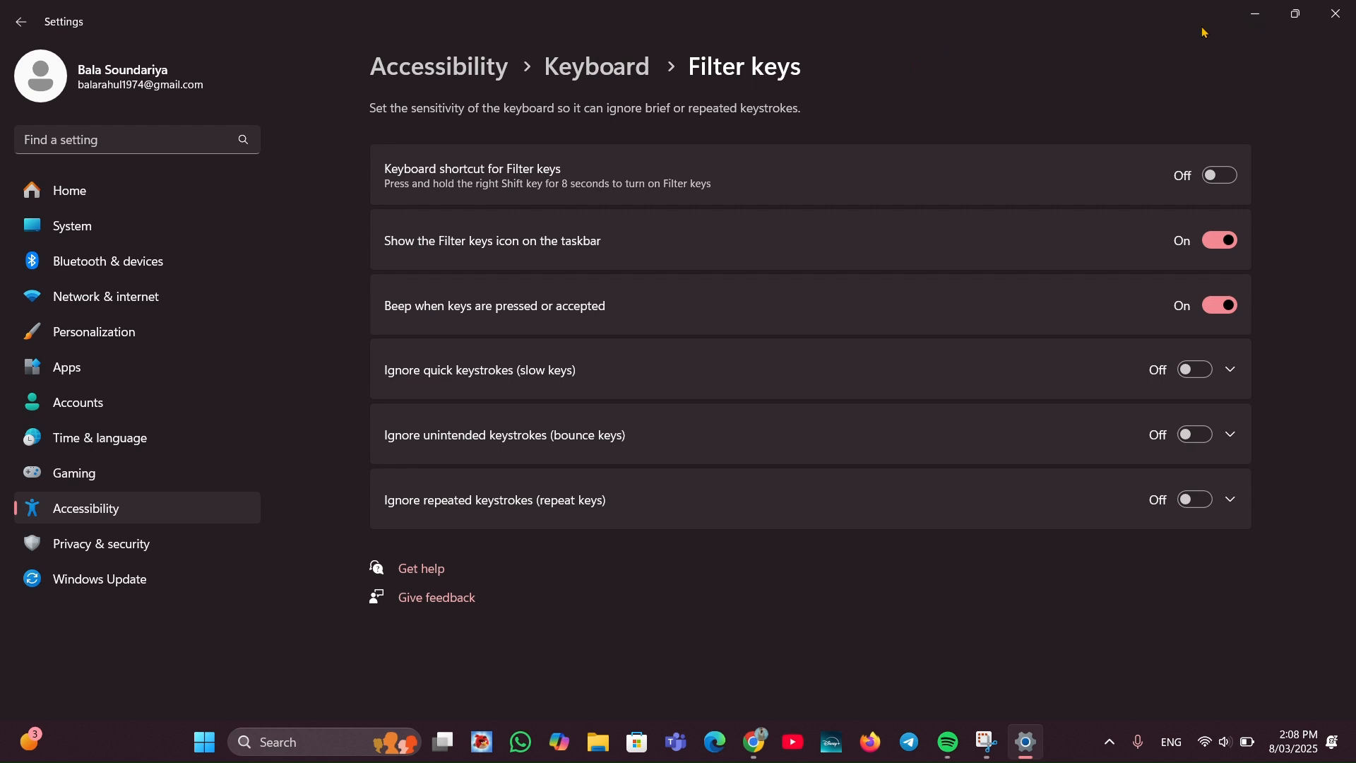
mouse_move(97, 297)
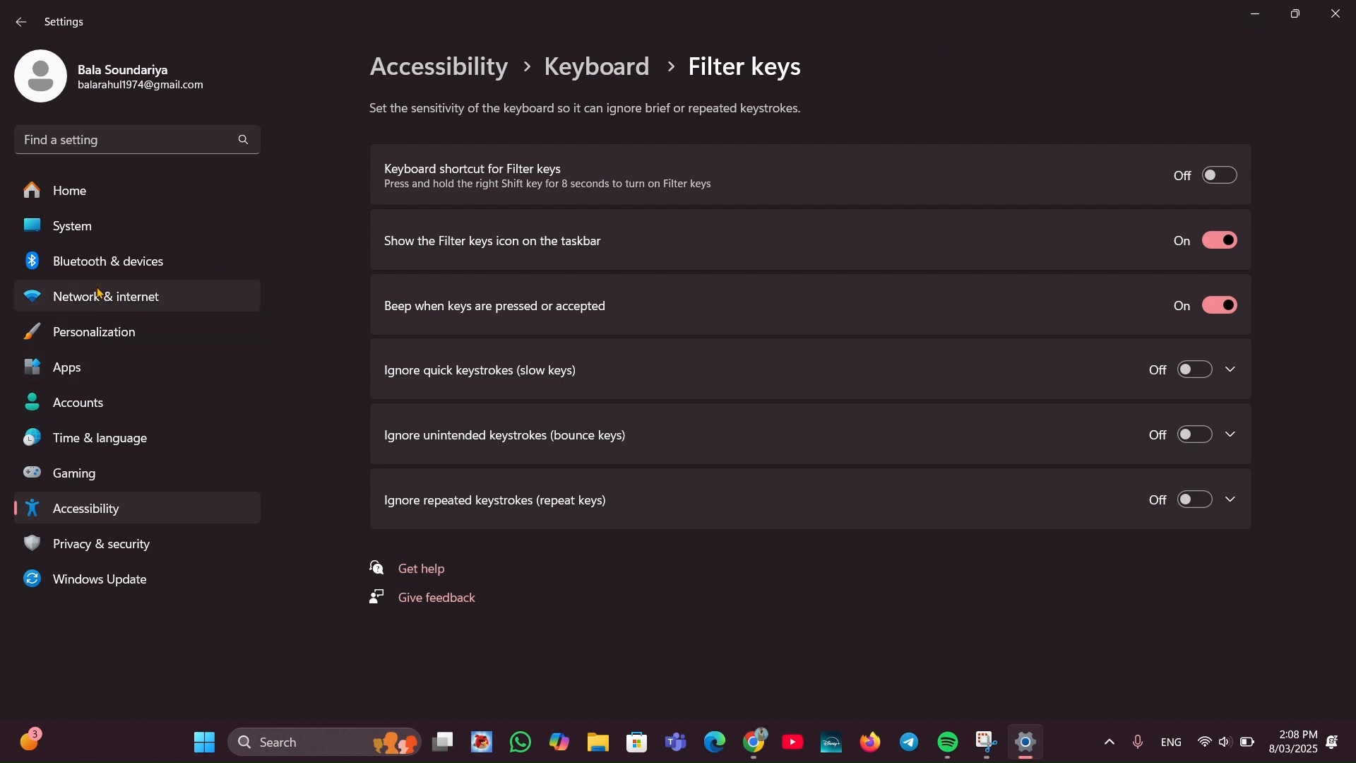
left_click(72, 226)
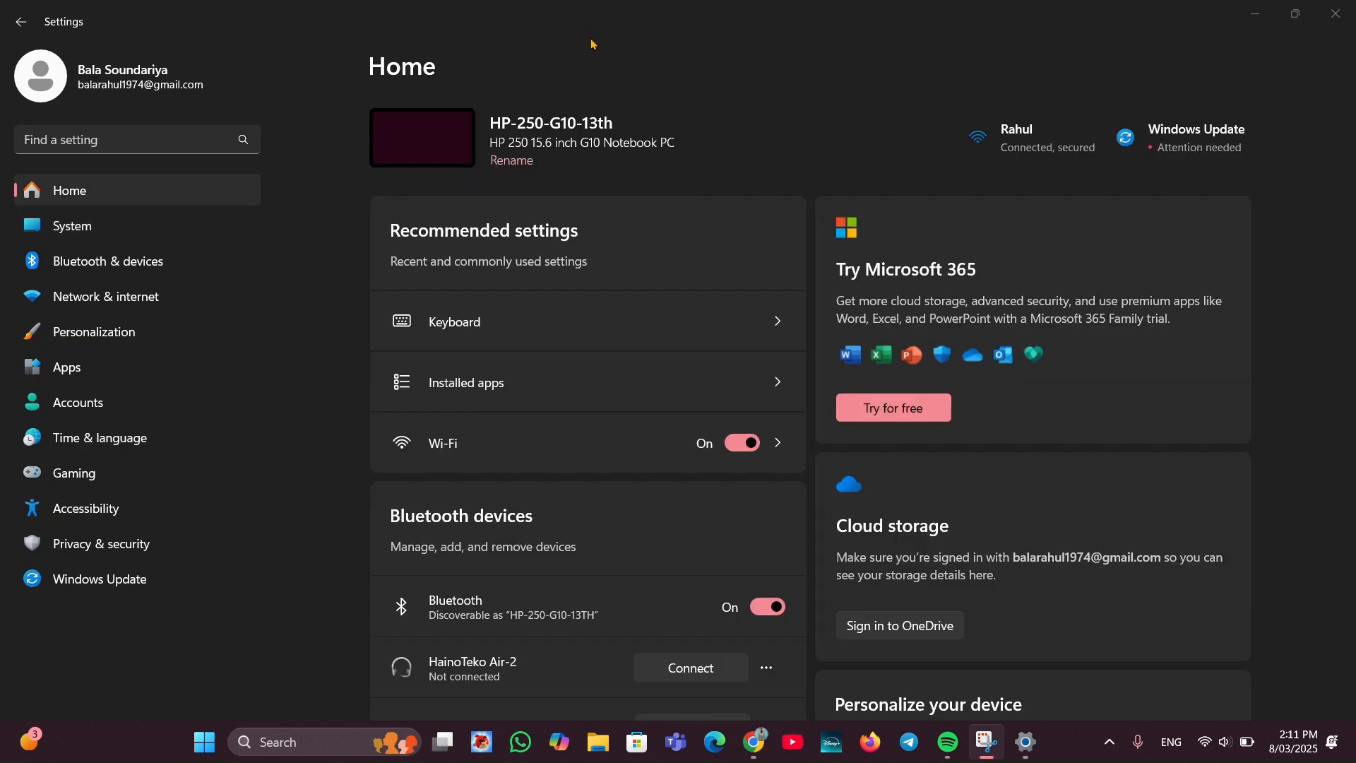
mouse_move(136, 261)
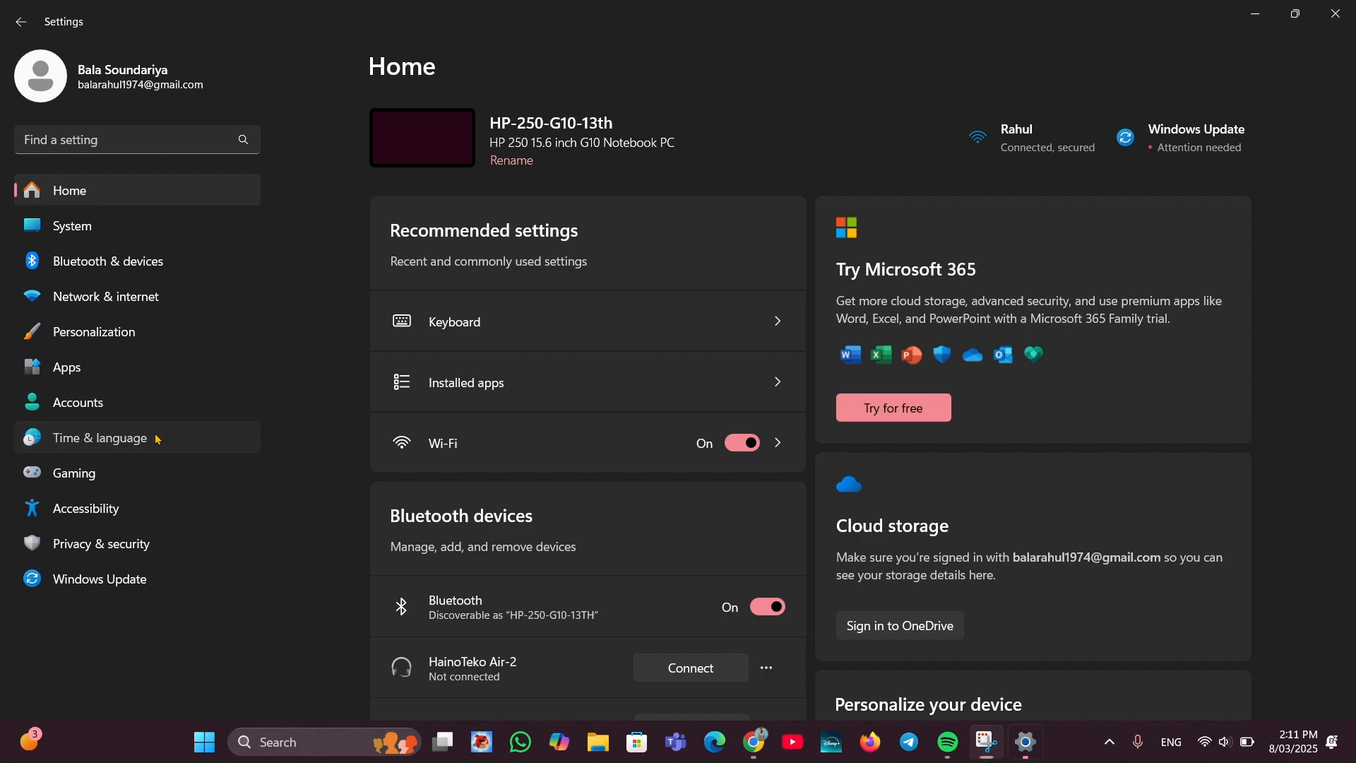
Go to Time & language settings to view English (United States) and Tamil (India) preferred languages
left_click(99, 438)
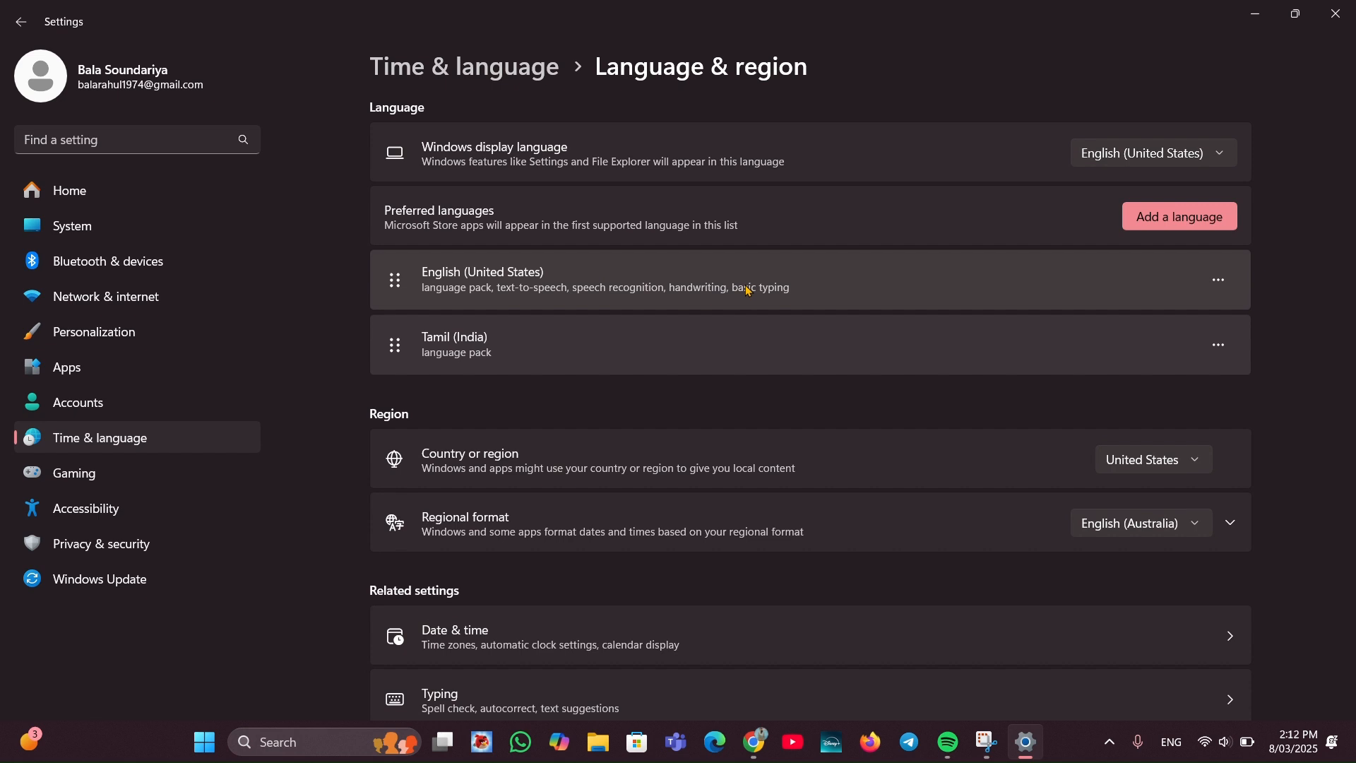
mouse_move(878, 290)
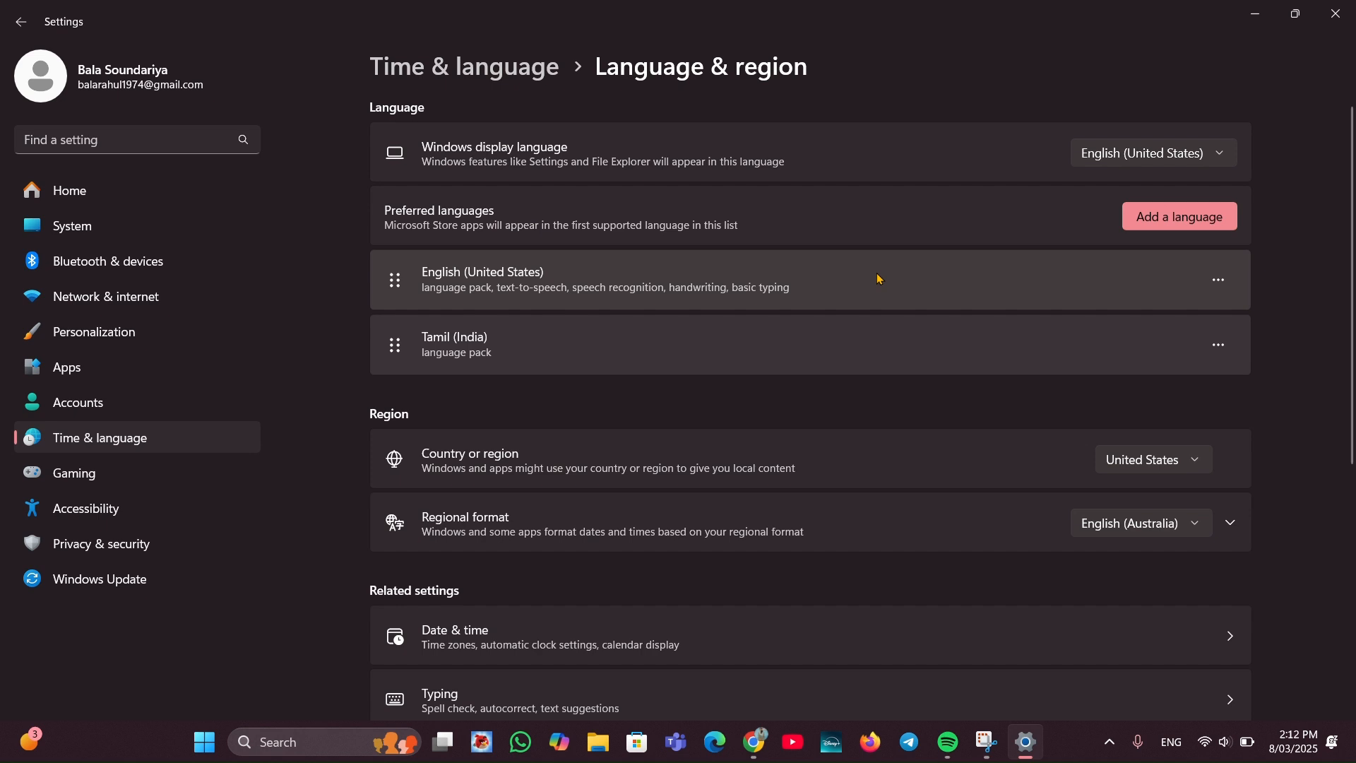
mouse_move(868, 276)
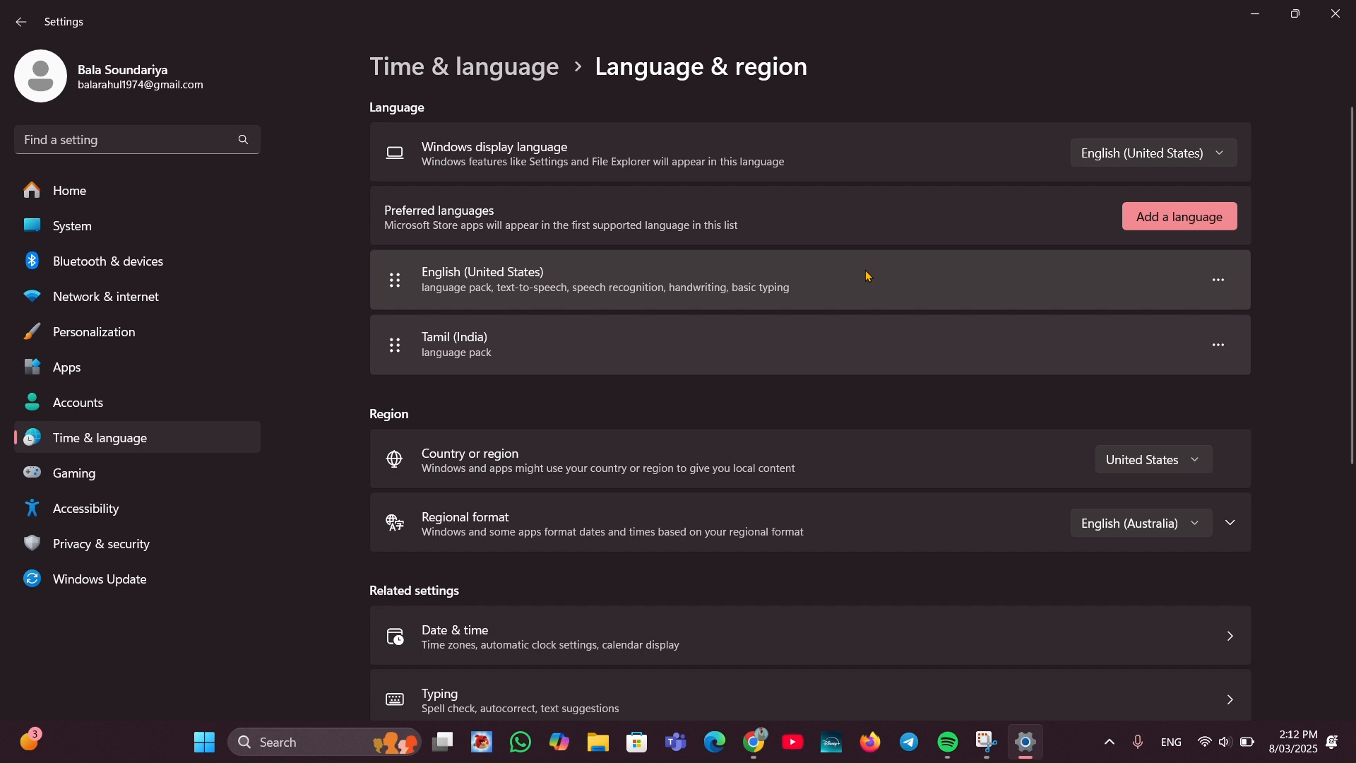